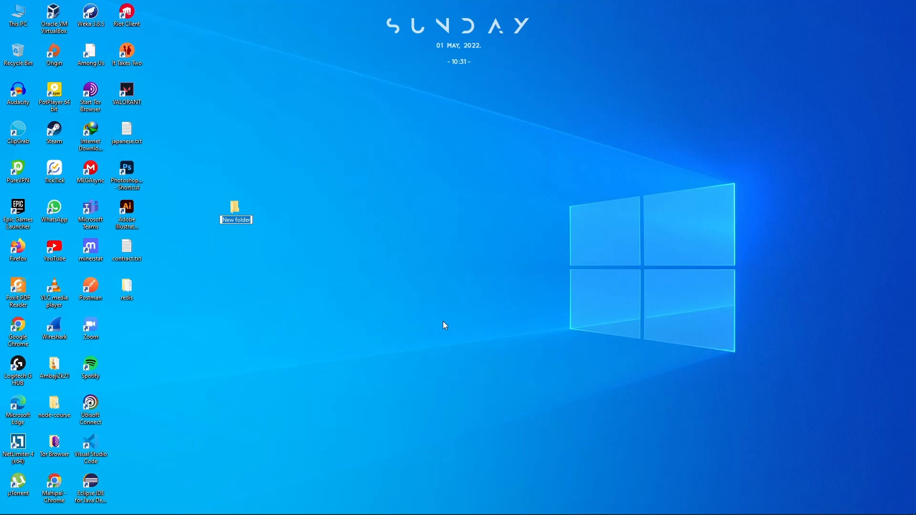
- Name the new folder 'clustering', drag it beneath the redis icon, and open it
text(clustering)
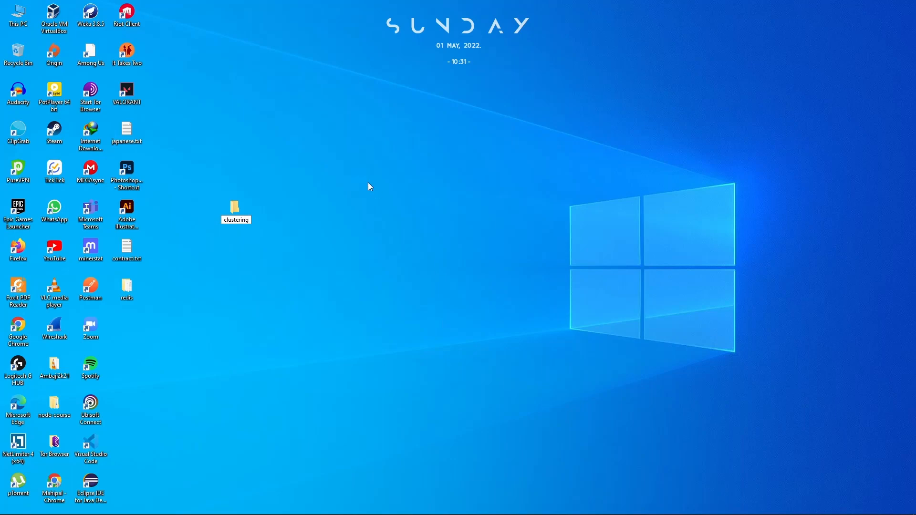
drag(235, 210, 199, 301)
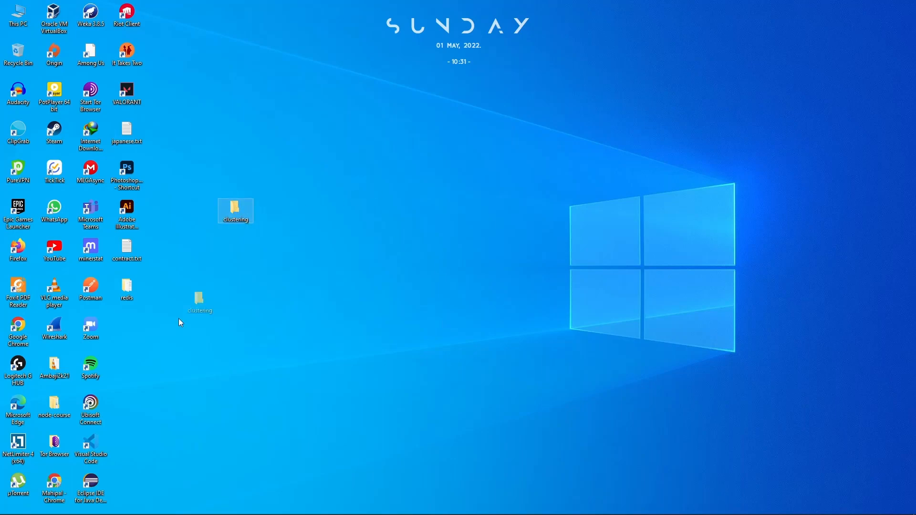
drag(236, 210, 127, 327)
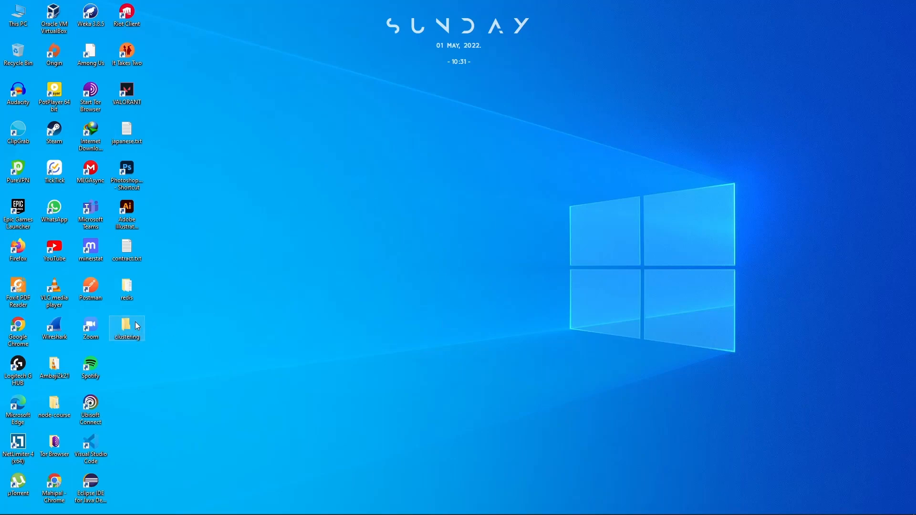
double_click(126, 329)
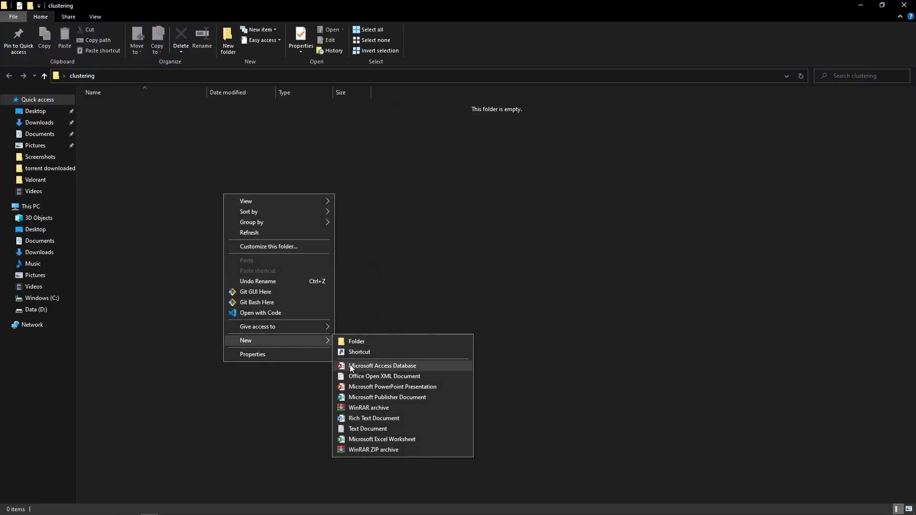
- Create a new text document and rename it redis.conf, accepting the extension change
click(368, 429)
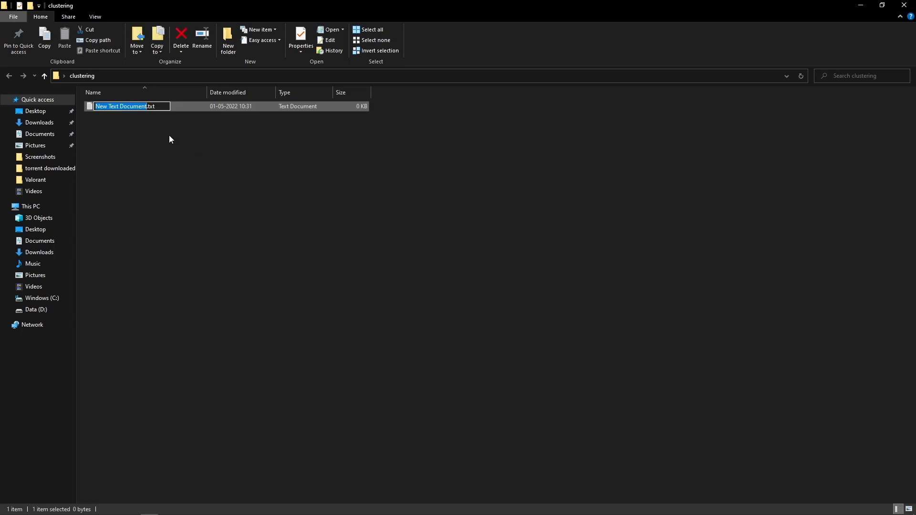
text(redis.txt)
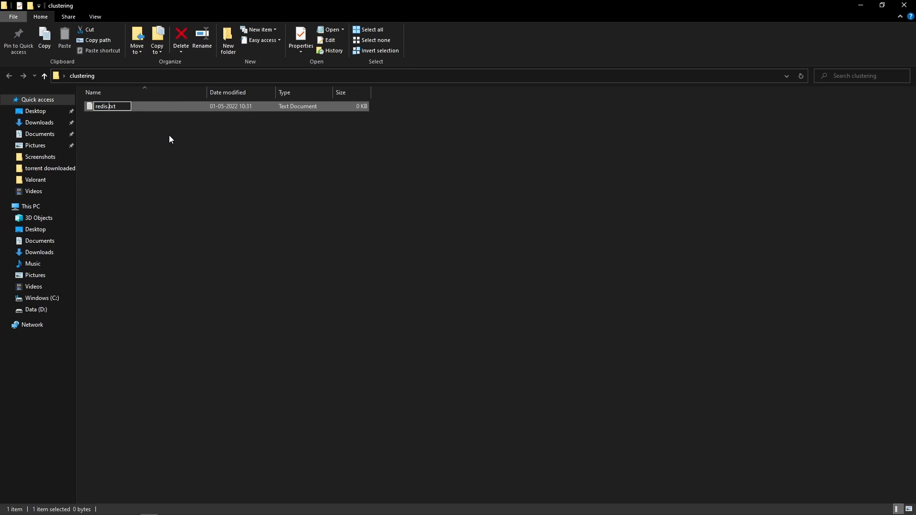
key(Backspace)
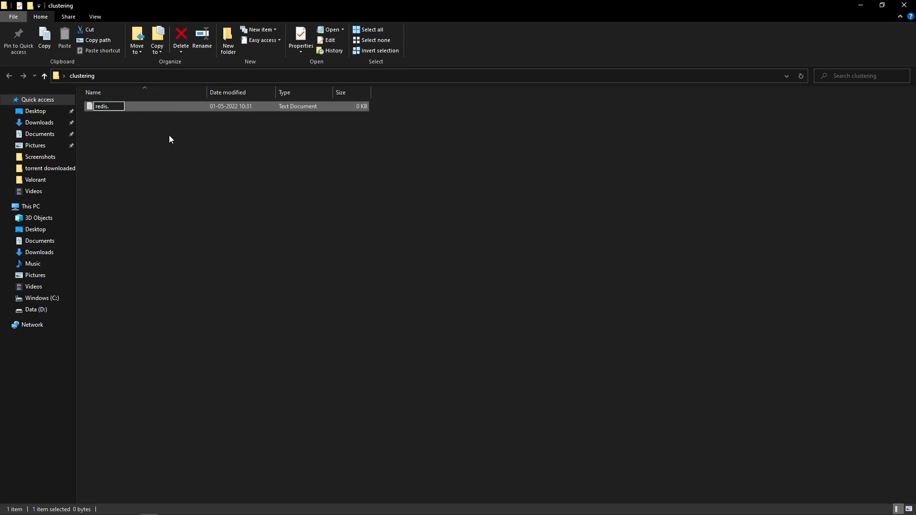
text(conf)
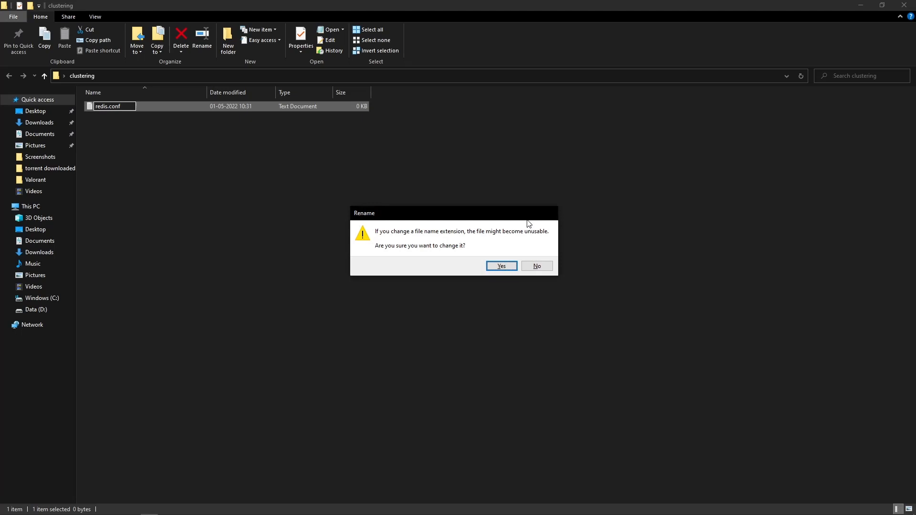
click(500, 266)
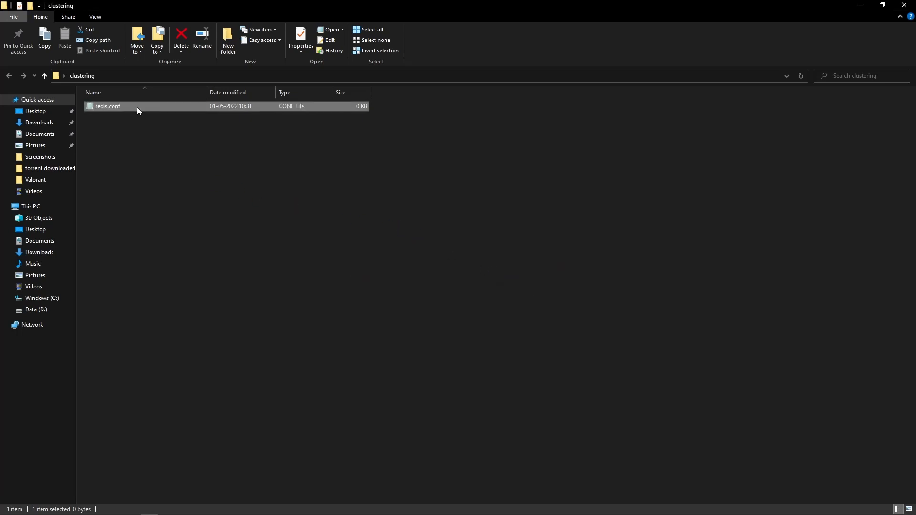
- Open redis.conf in Notepad and enter the lines 'port 7000' and 'cluster-enabled yes'
double_click(108, 106)
text(port)
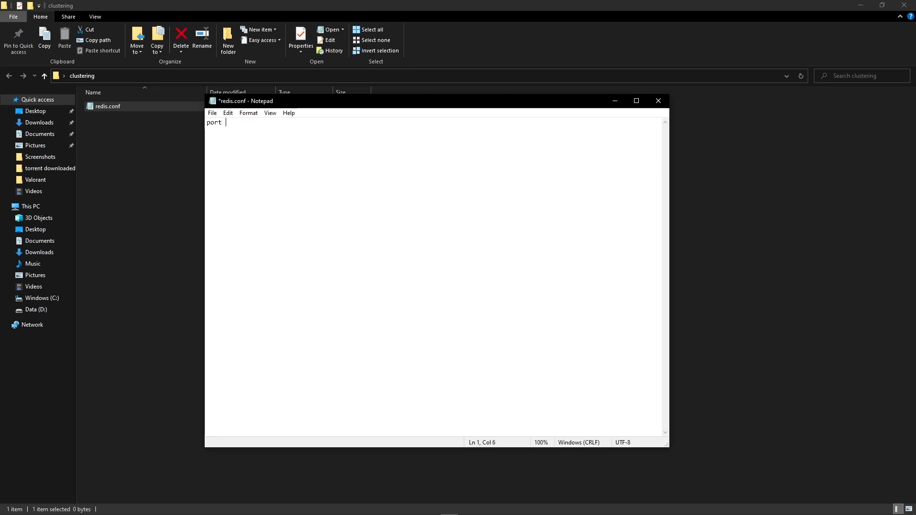
text(7000)
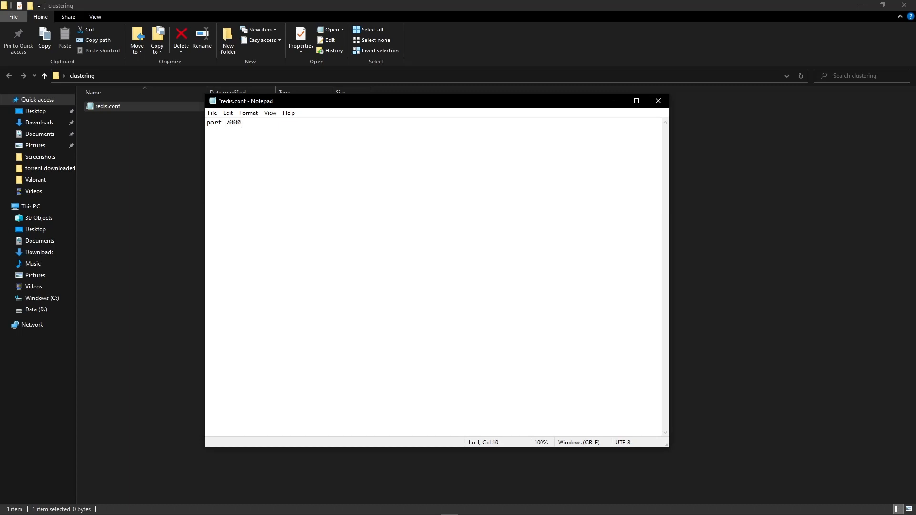
key(Enter)
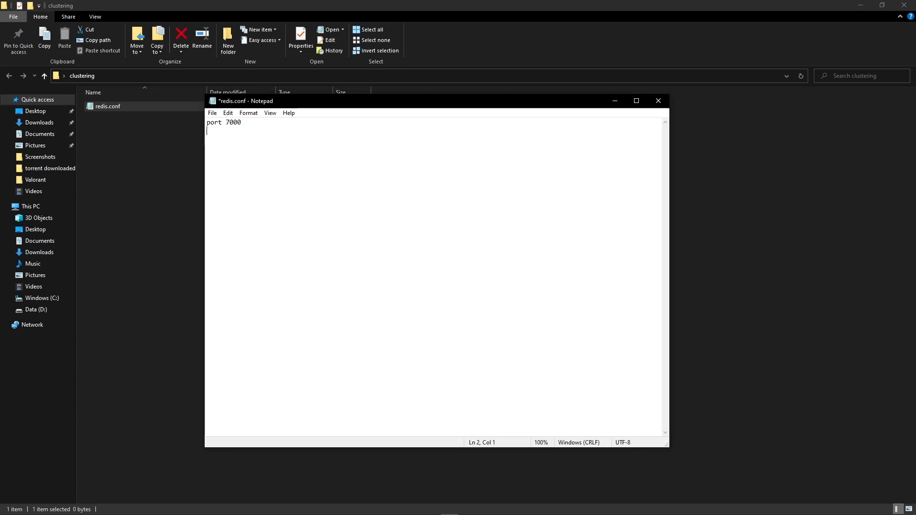
text(cluster)
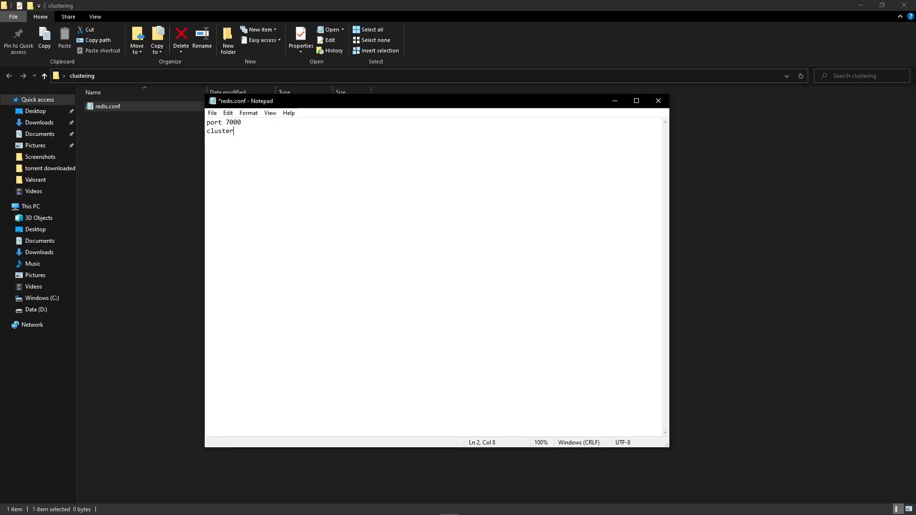
text(-e)
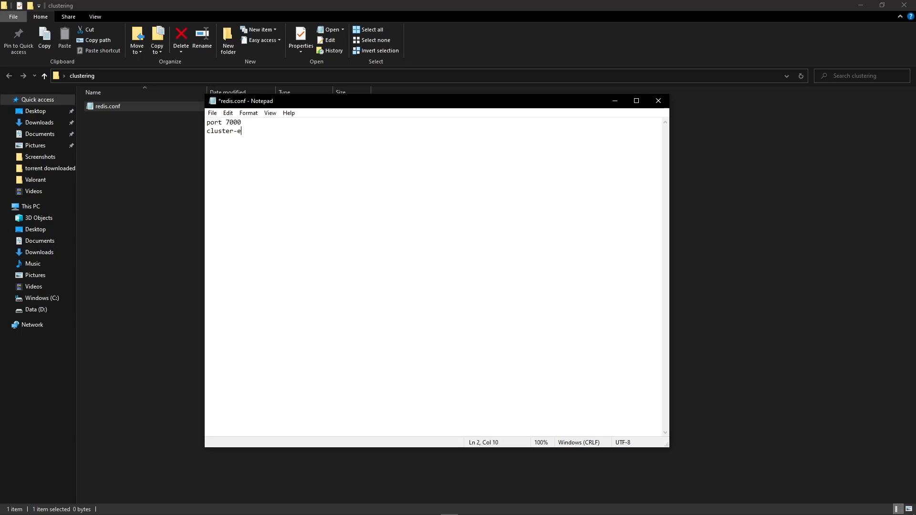
text(nabled)
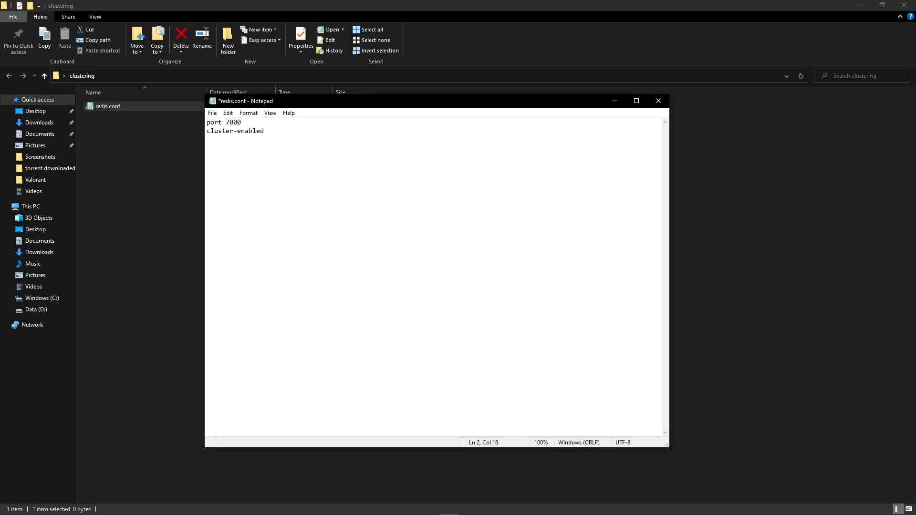
text(yes)
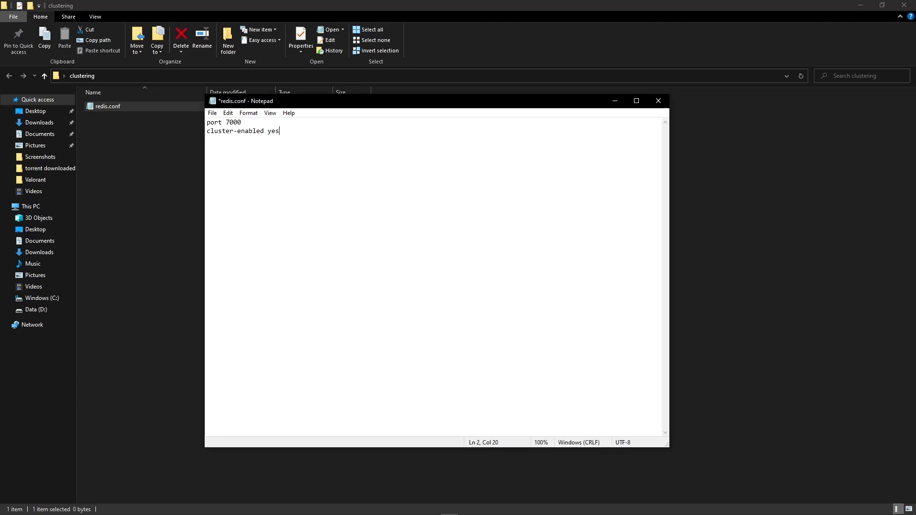
- Add a third line 'cluster-config-file nodes.conf' to redis.conf
key(enter)
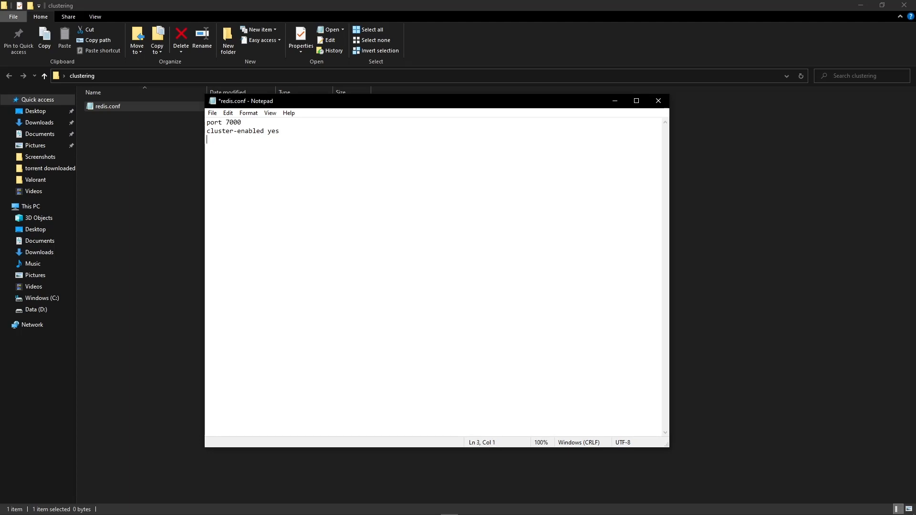
text(cluste)
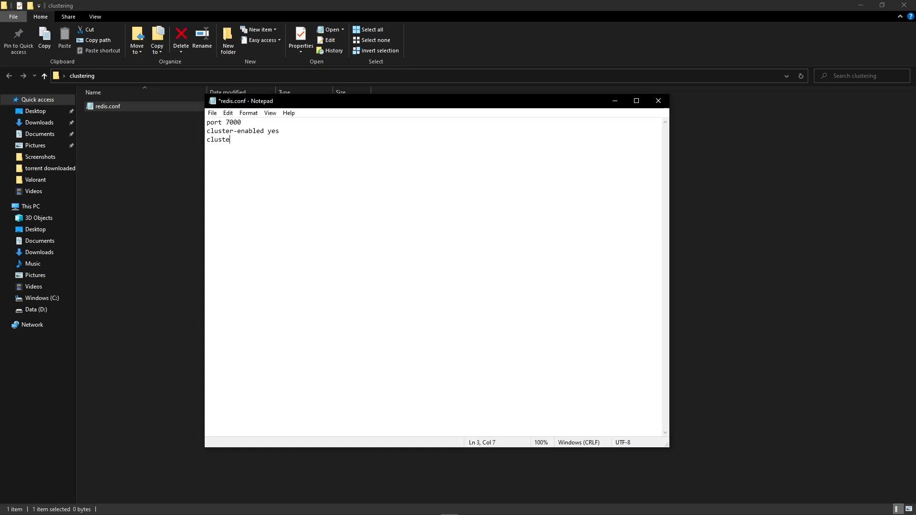
text(r-)
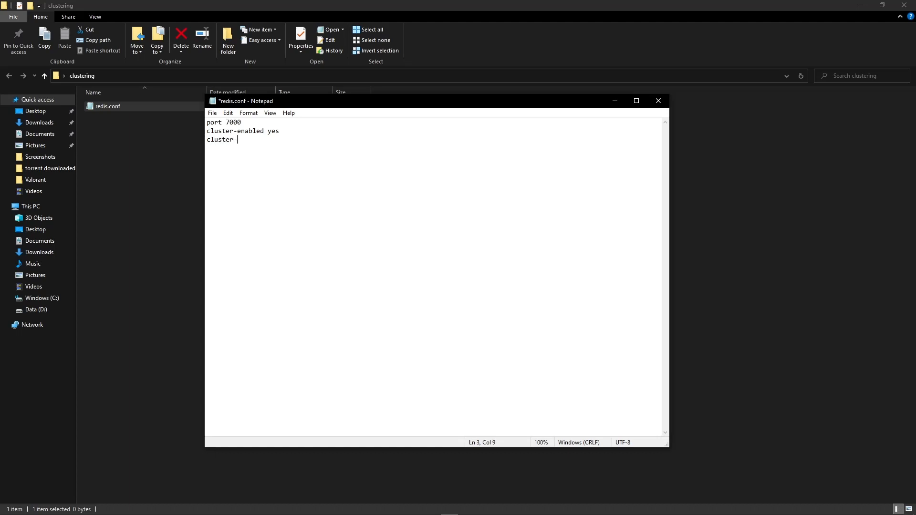
text(co)
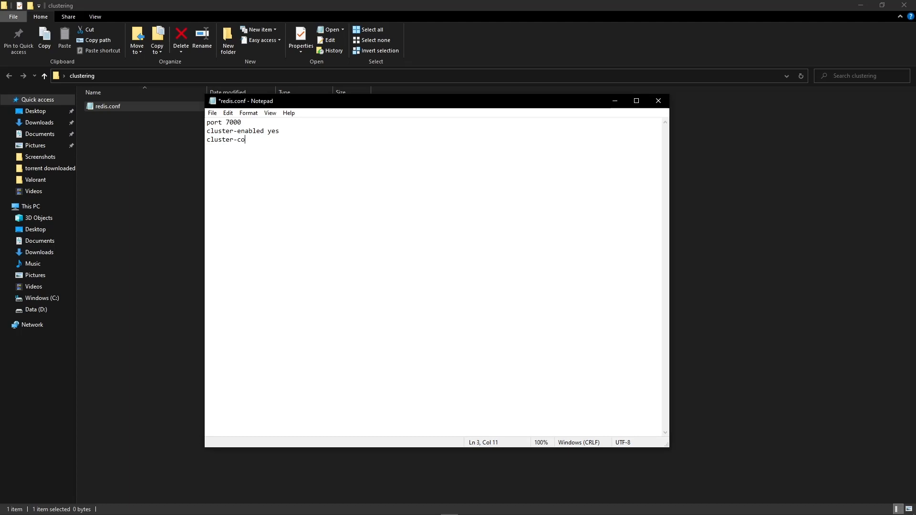
text(nfig)
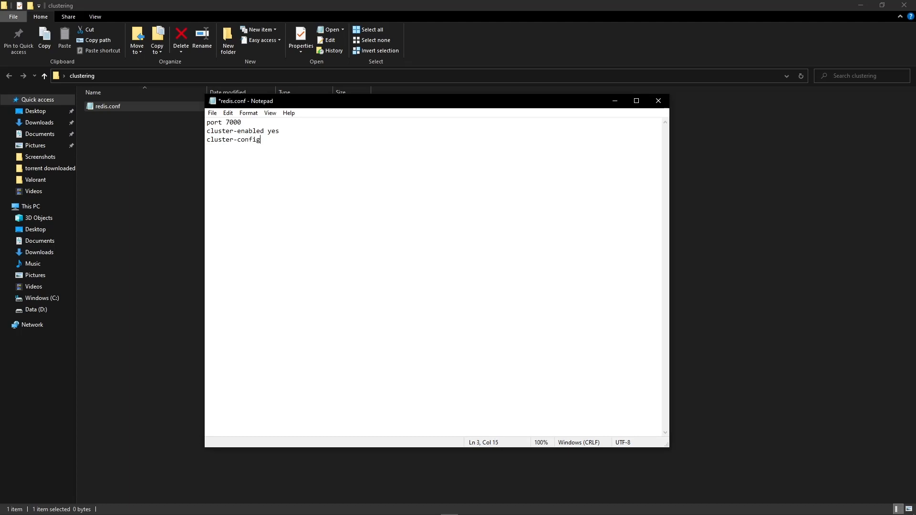
text(-file)
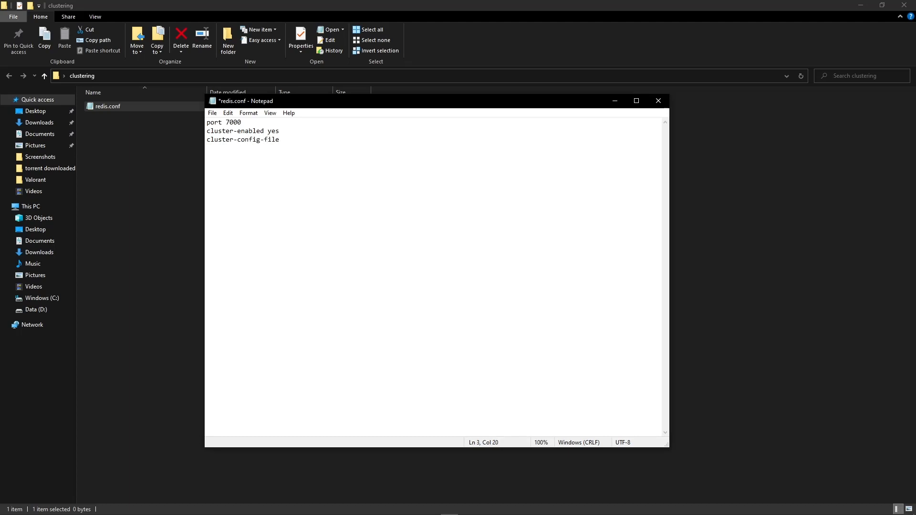
text(nodes)
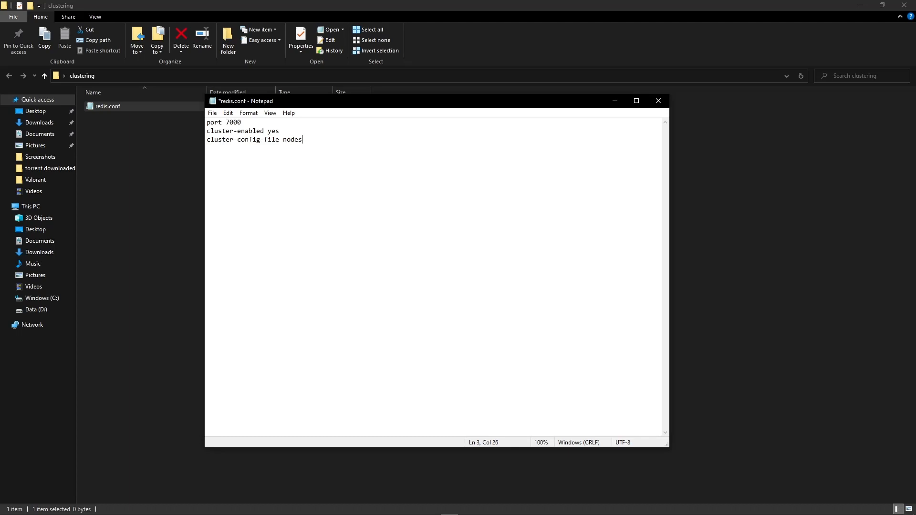
text(.co)
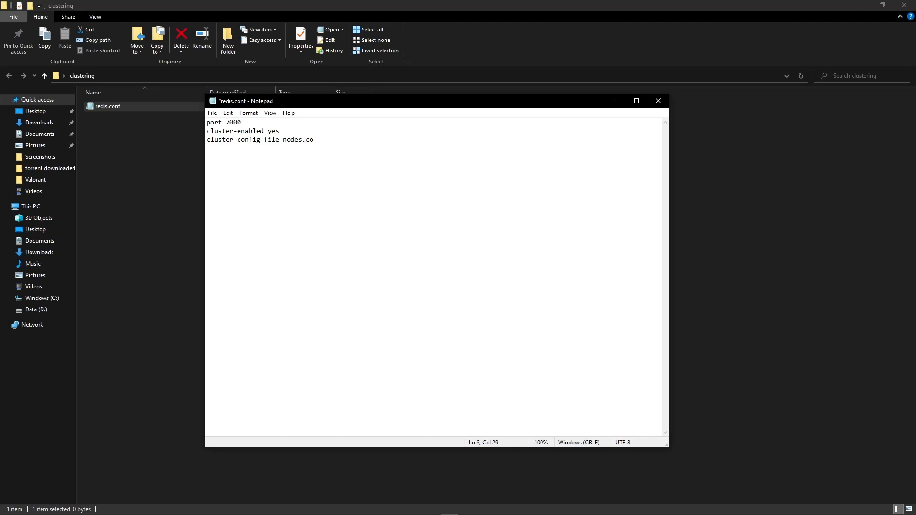
text(nf)
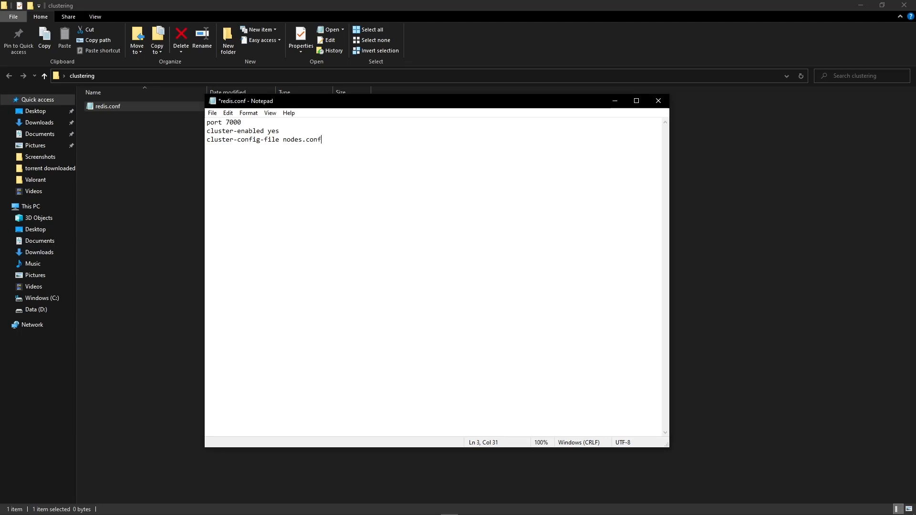
- Add a fourth line 'cluster-node-timeout 5000'
key(enter)
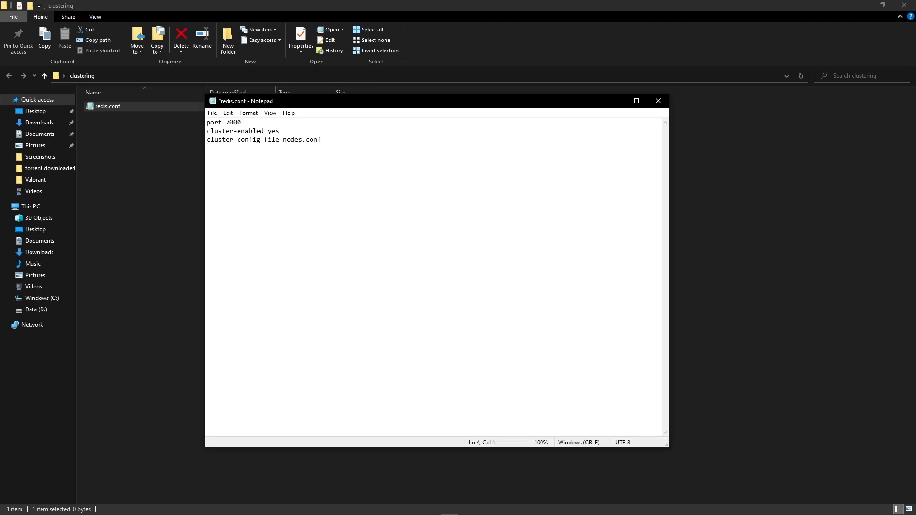
text(clus)
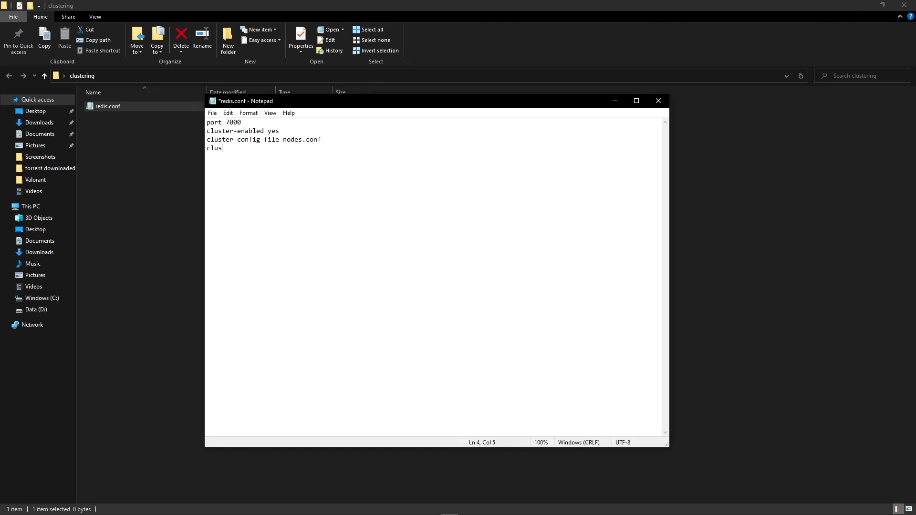
text(ter-)
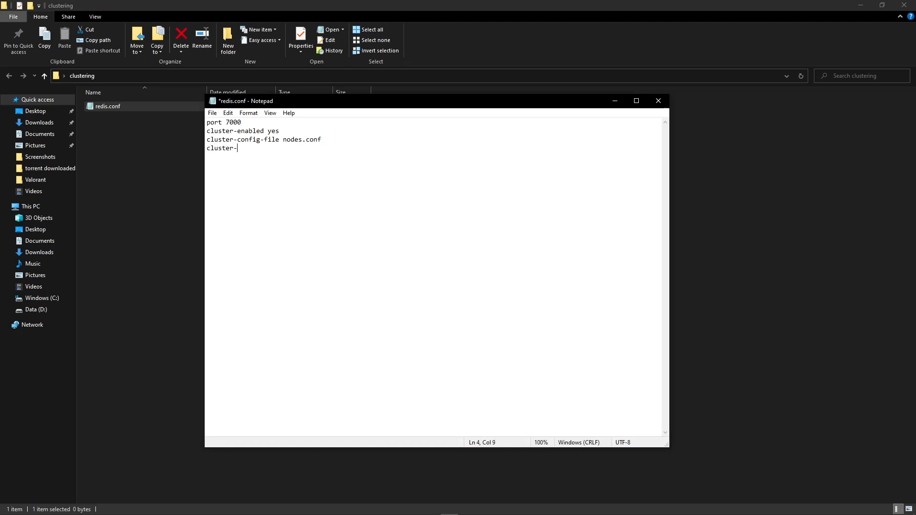
text(node-t)
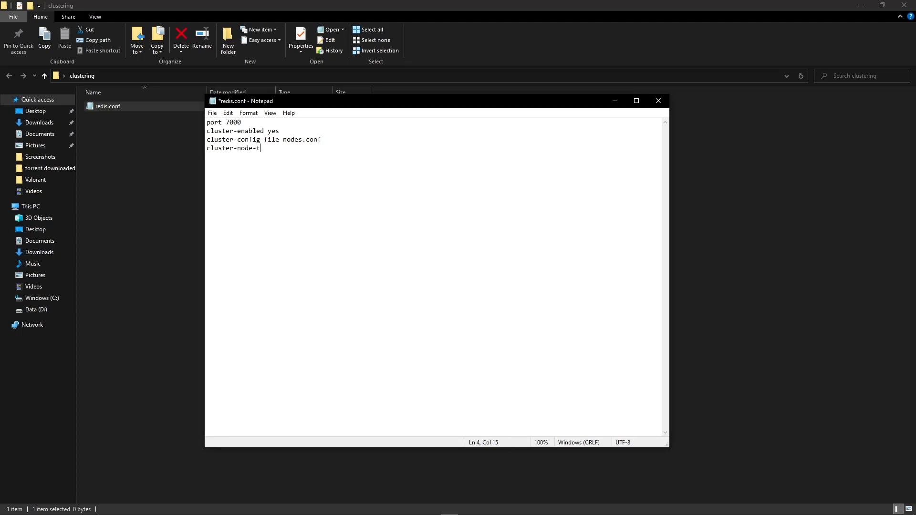
text(ime)
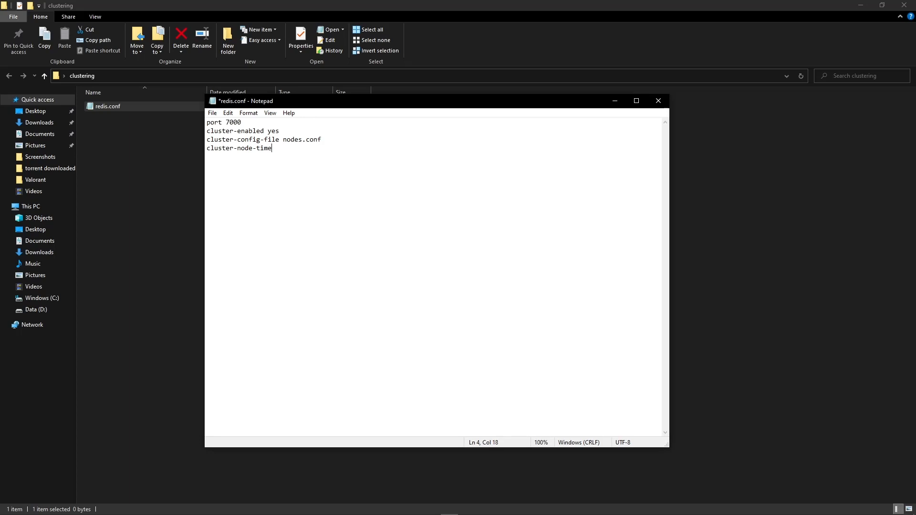
text(out)
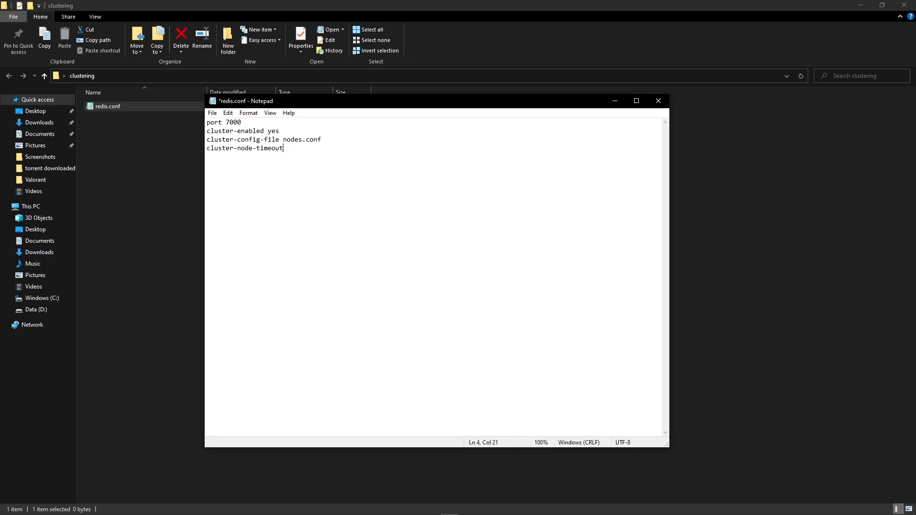
text(5000)
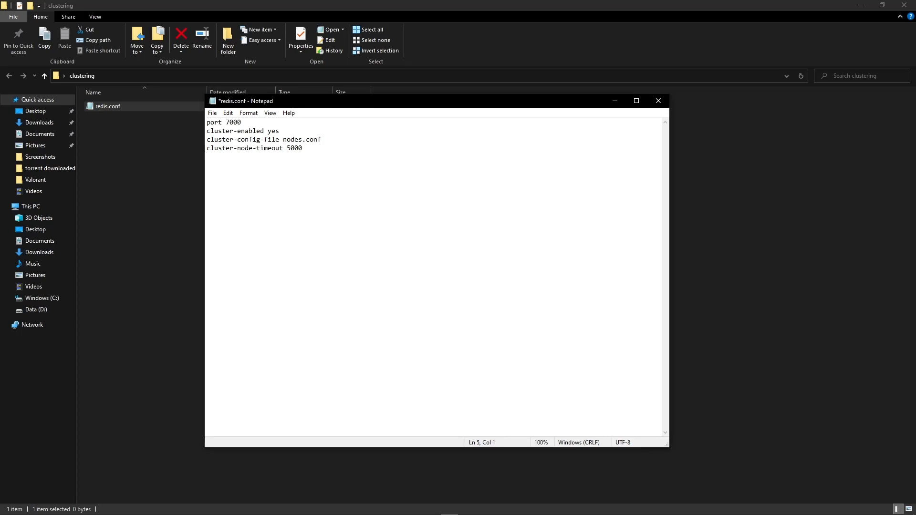
- Add an 'appendonly yes' line, then save redis.conf and close Notepad
text(ape)
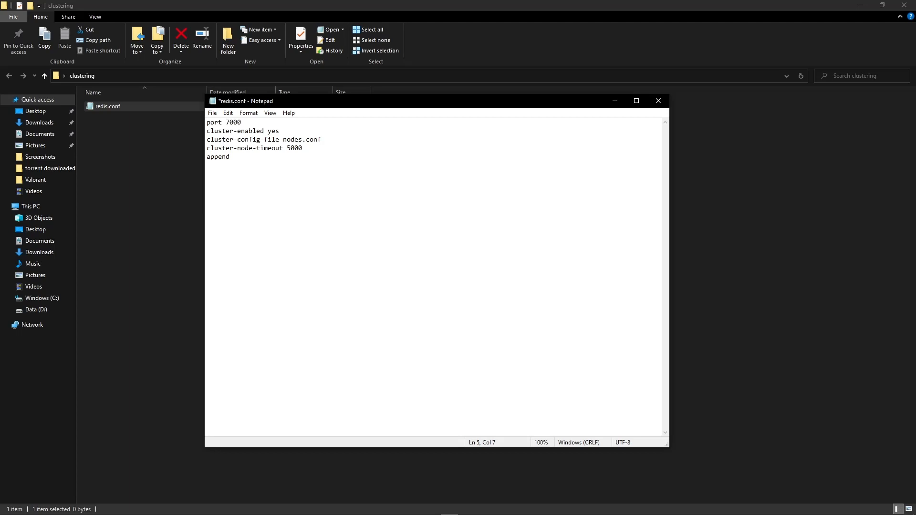
text(only)
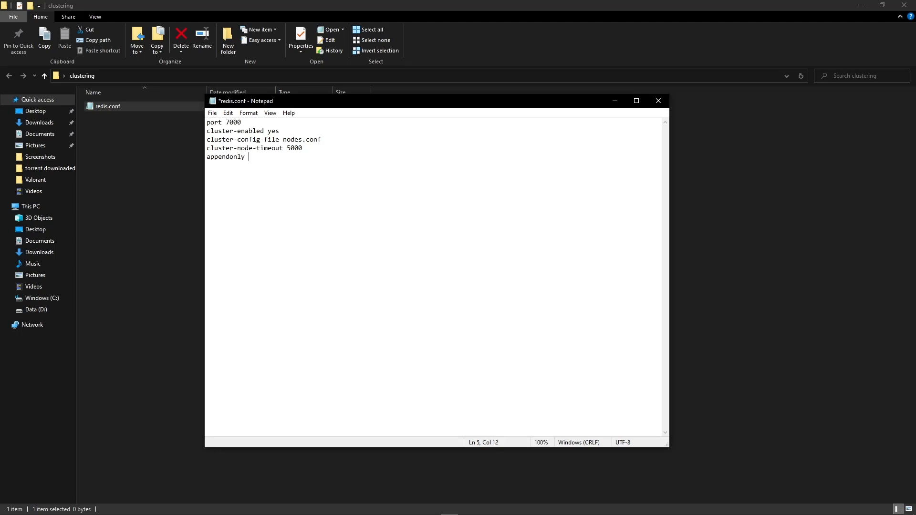
text(yes)
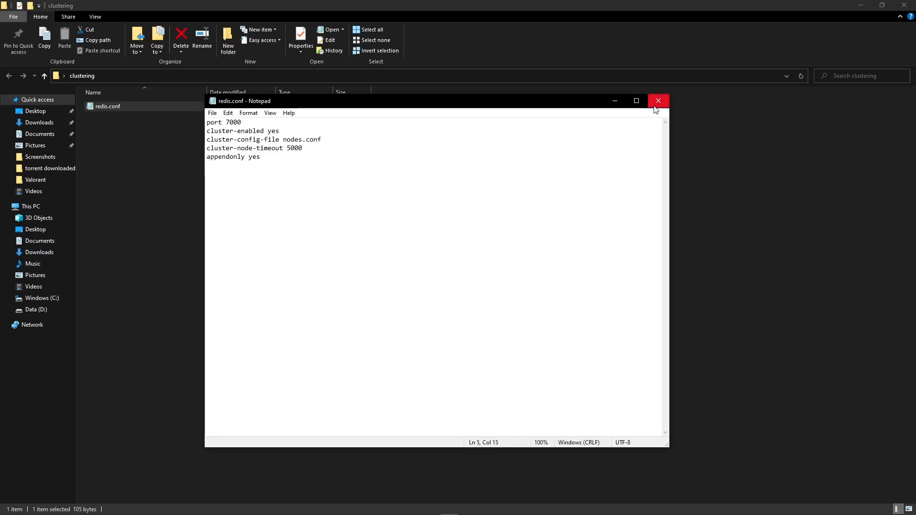
click(658, 101)
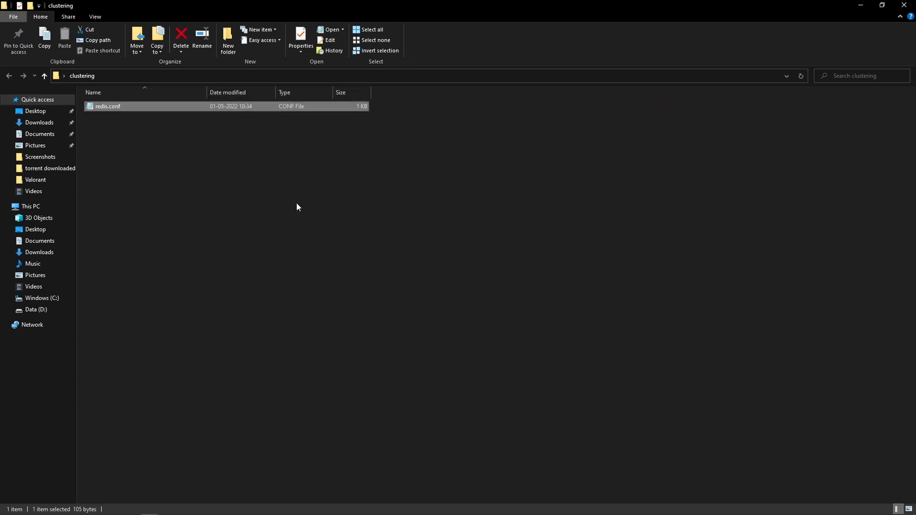
right_click(297, 208)
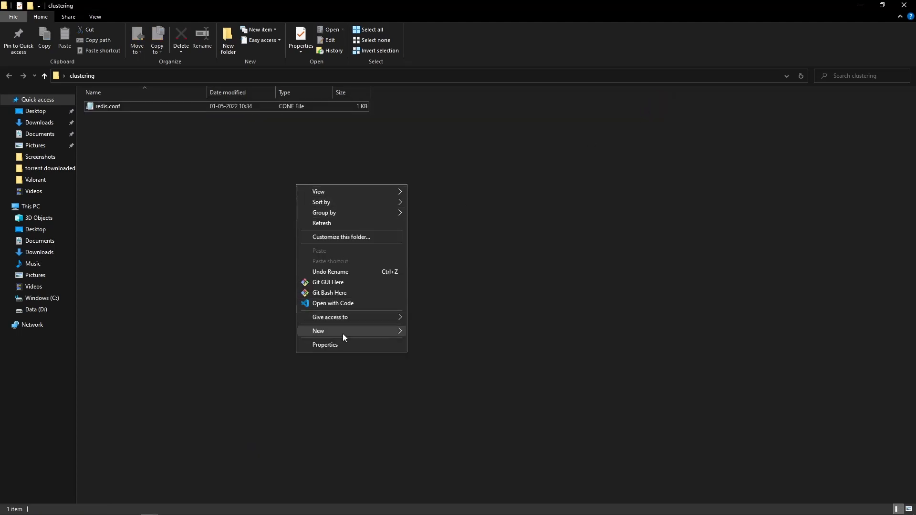
click(183, 185)
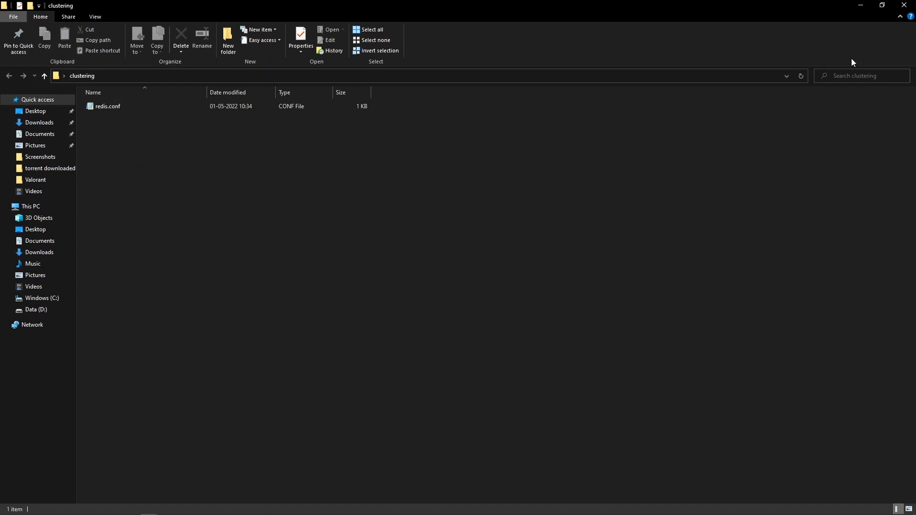
click(107, 106)
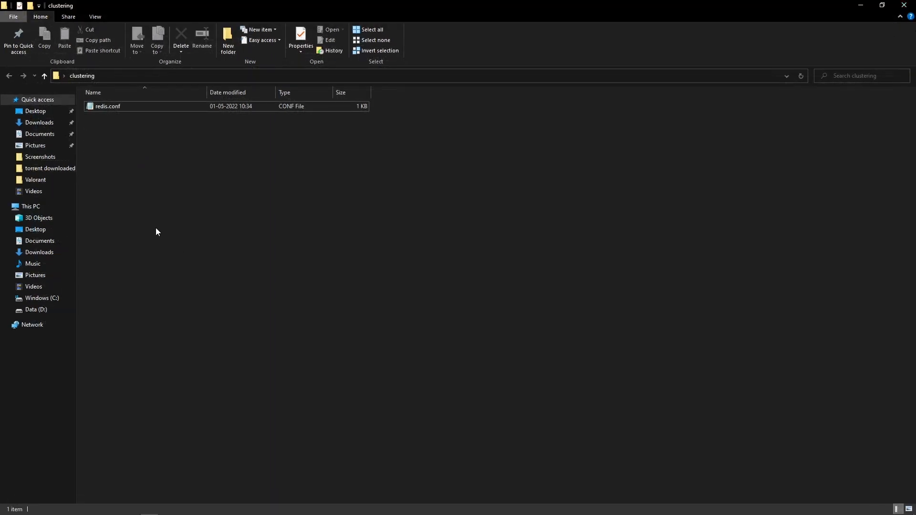
- Add new folders named 7000, 7001, and so on up to 7007 beside redis.conf
click(228, 40)
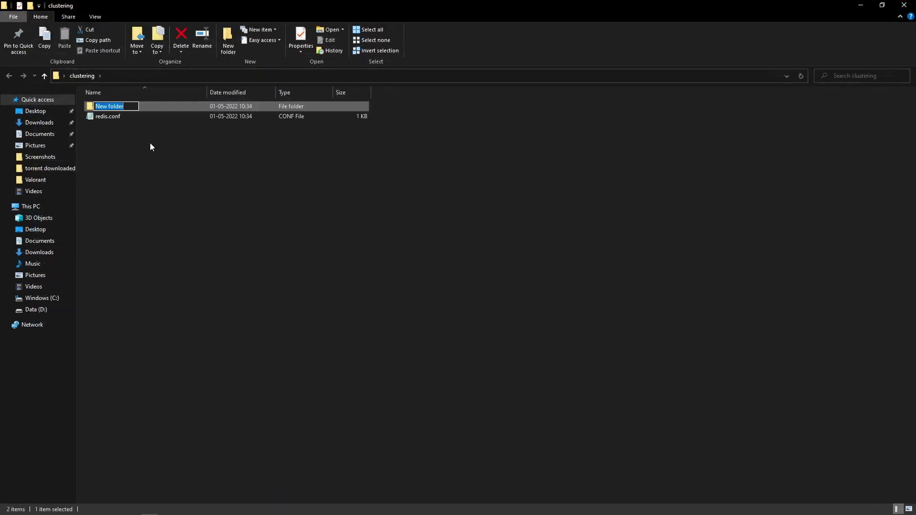
text(70)
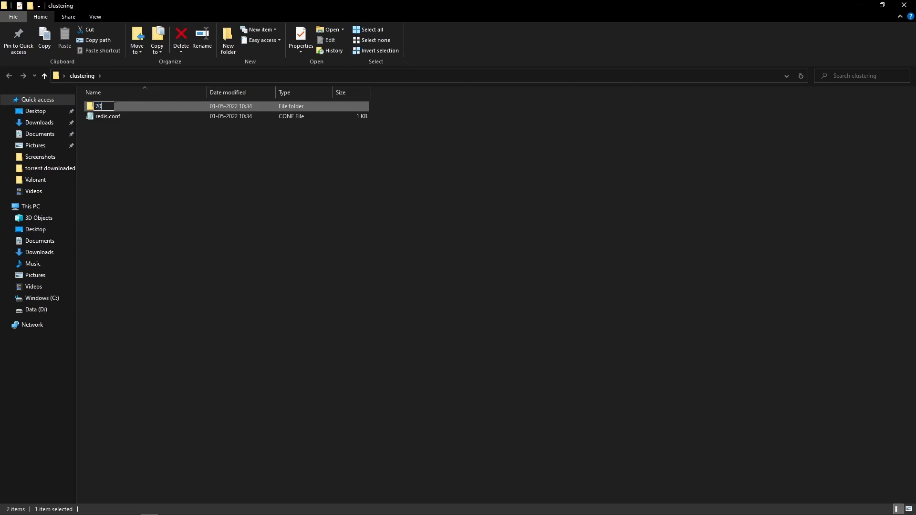
text(00)
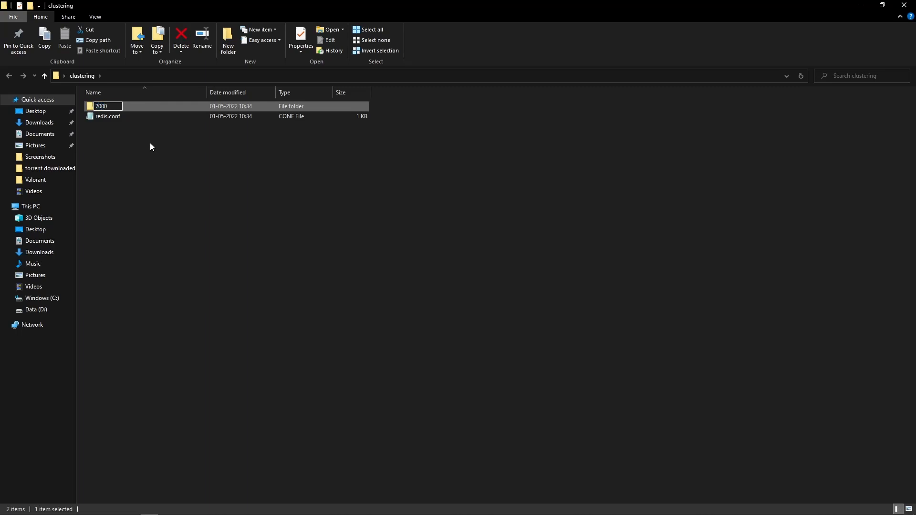
click(177, 180)
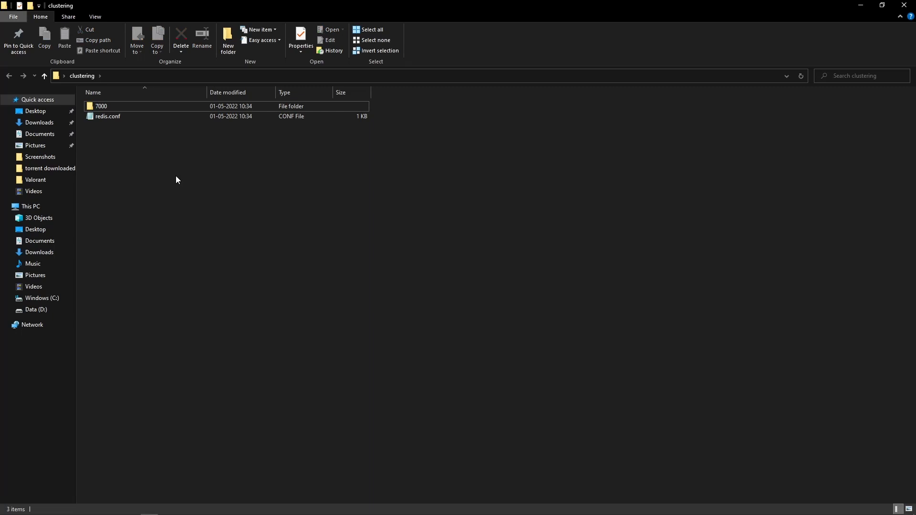
click(229, 40)
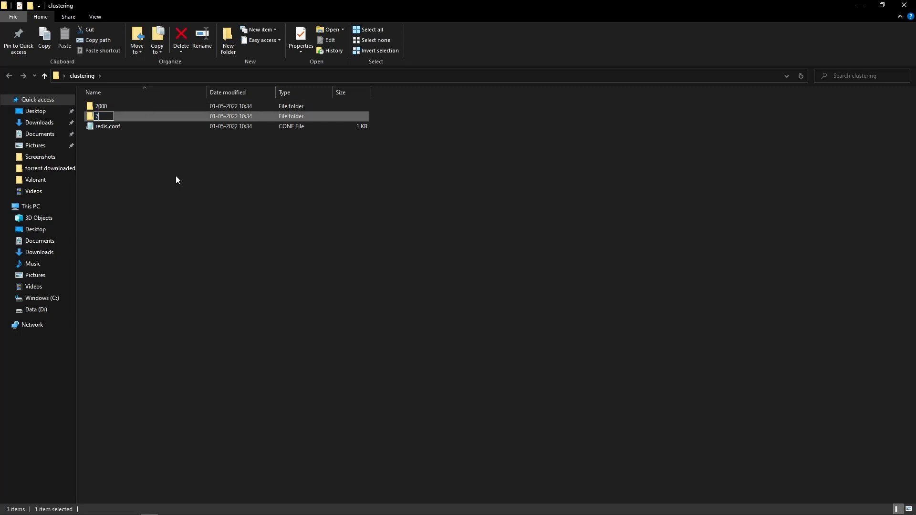
text(001)
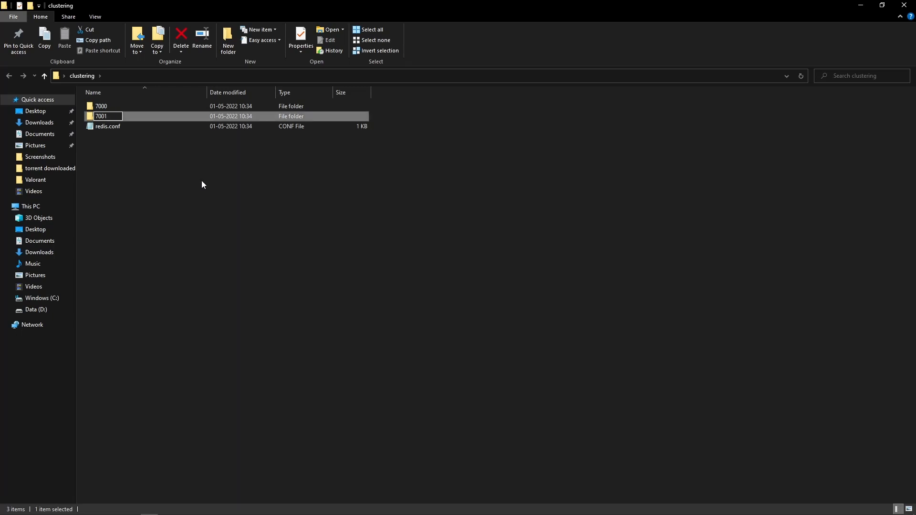
click(228, 38)
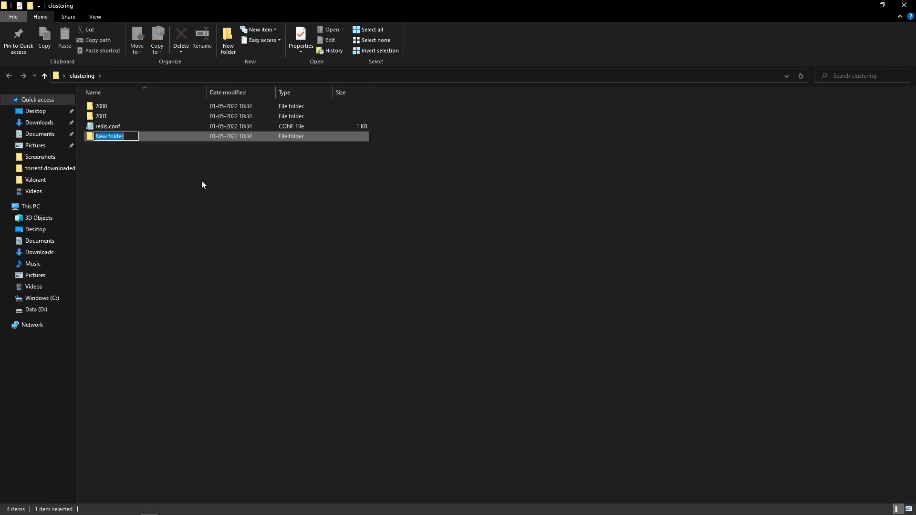
text(7003)
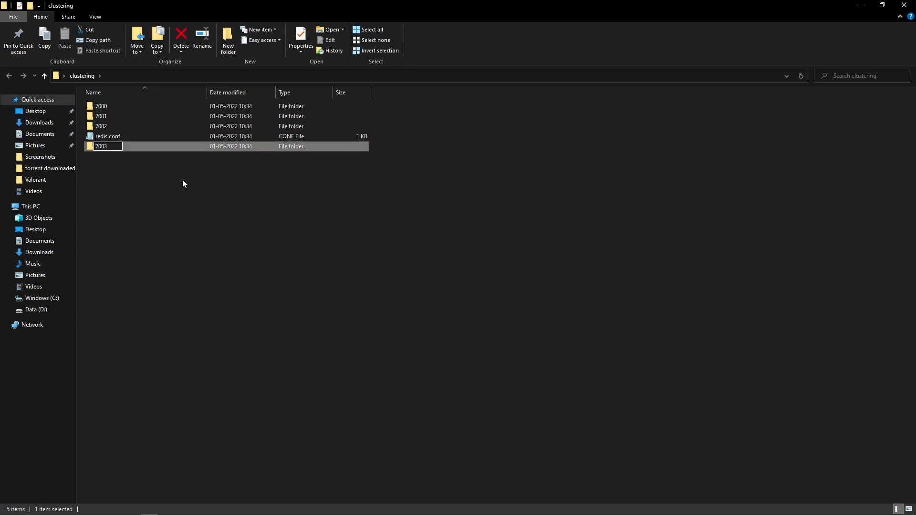
click(227, 39)
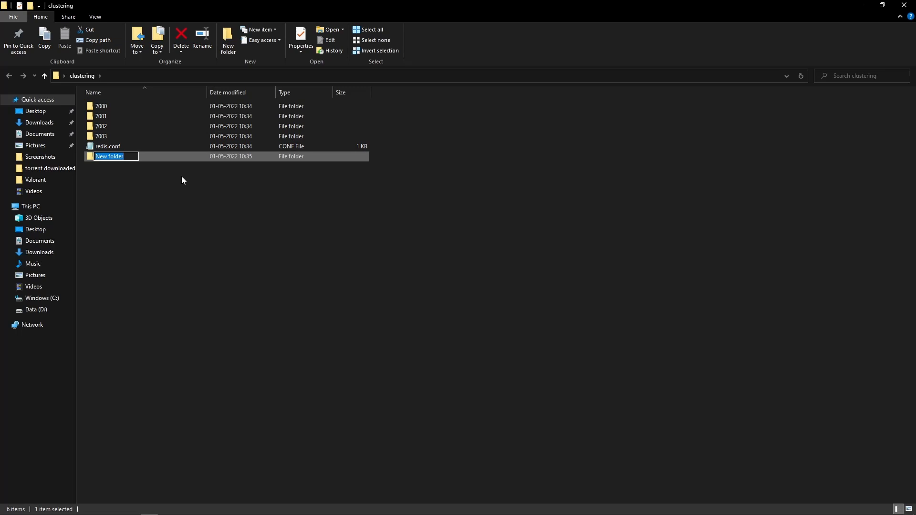
text(7004)
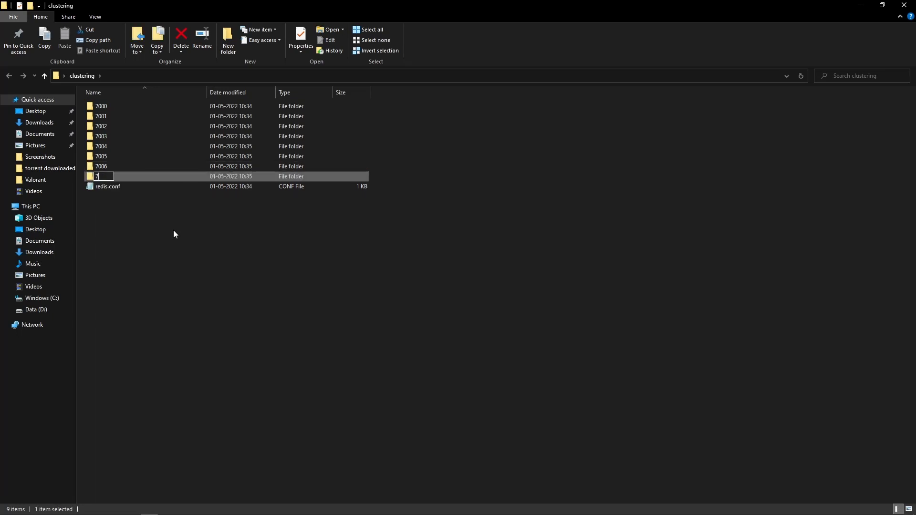
text(7007)
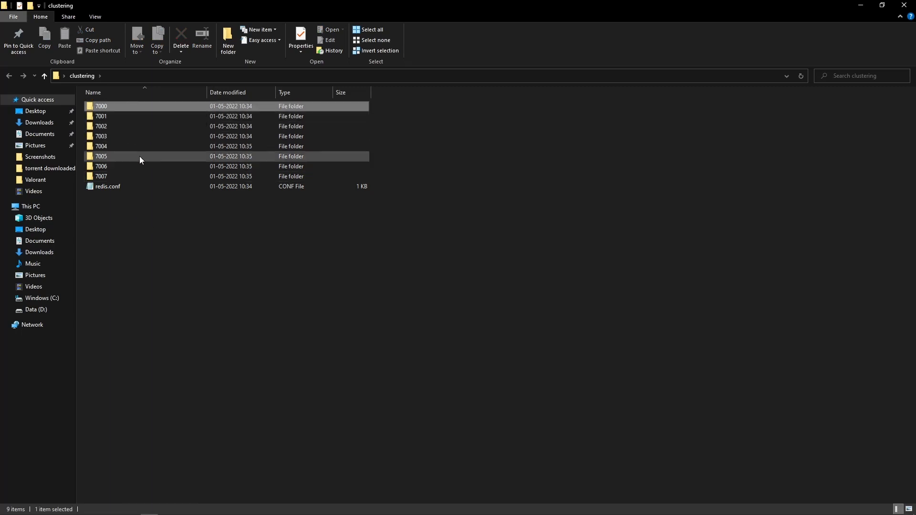
- Copy redis.conf and paste it into each numbered folder from 7000 to 7007
click(101, 106)
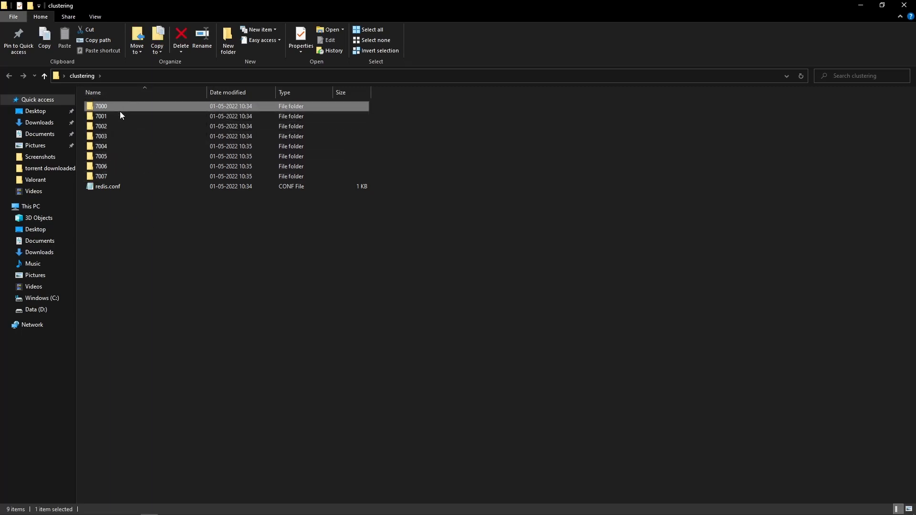
click(108, 186)
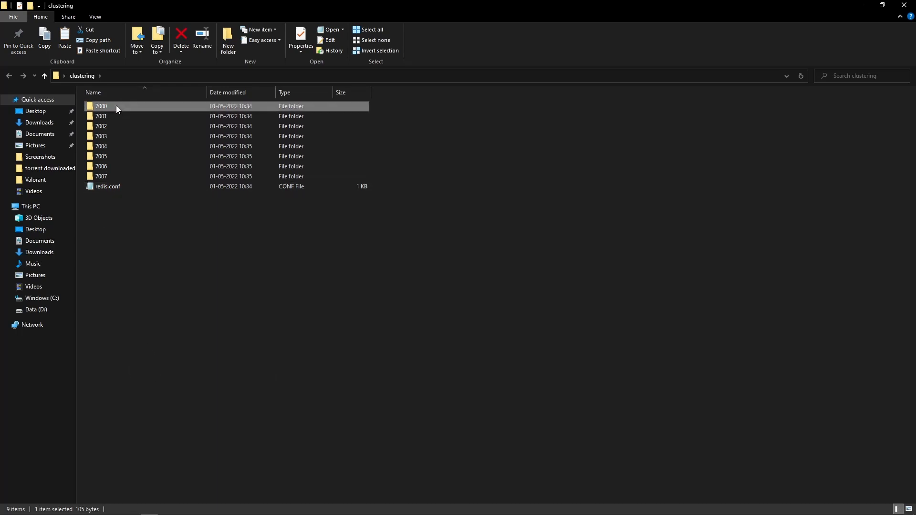
right_click(151, 325)
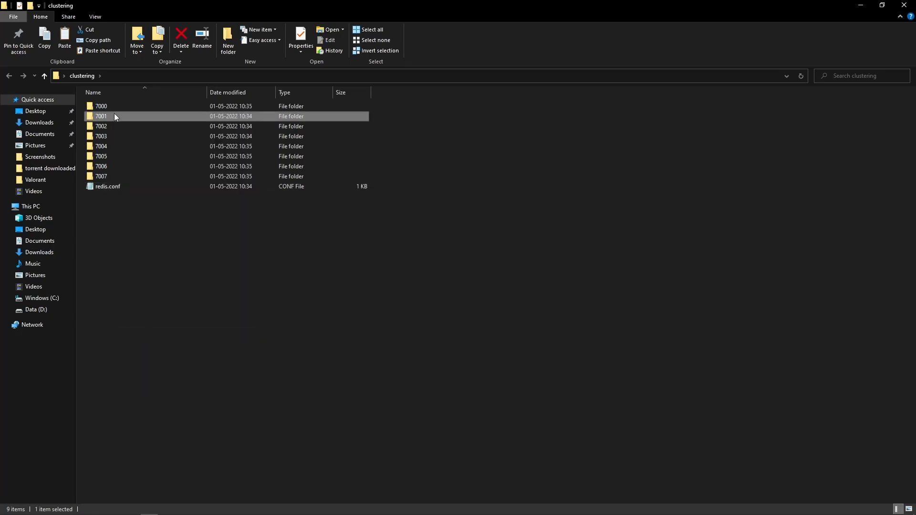
right_click(101, 126)
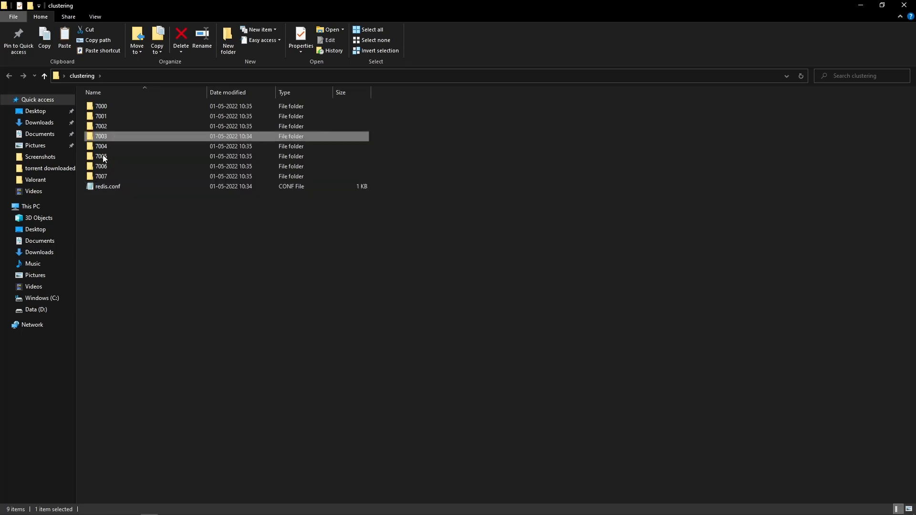
right_click(101, 146)
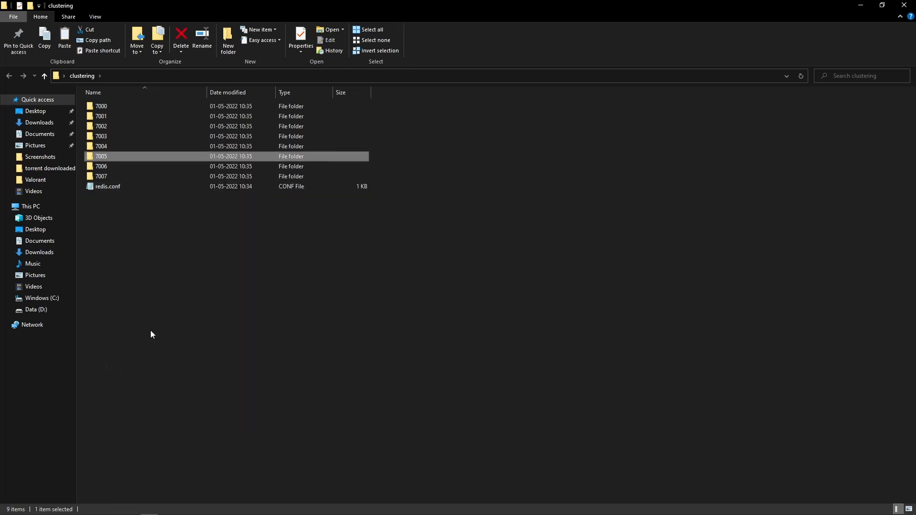
right_click(101, 167)
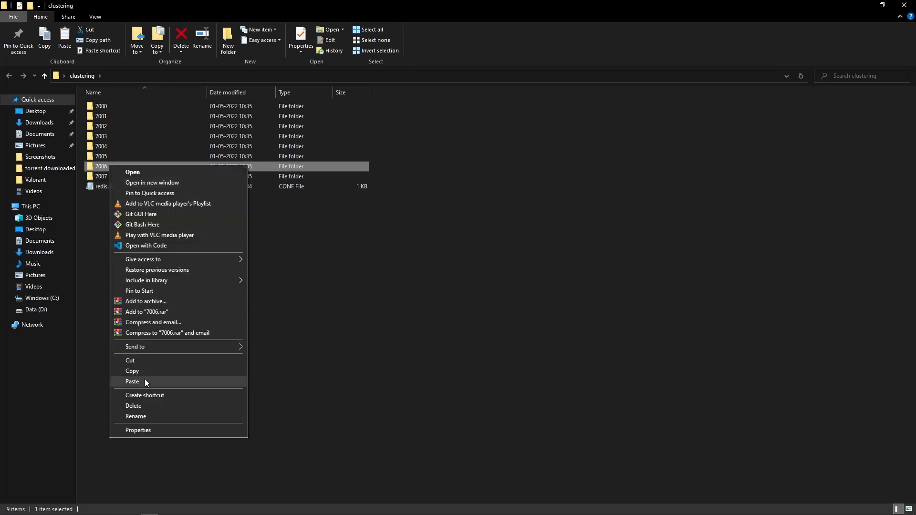
click(132, 381)
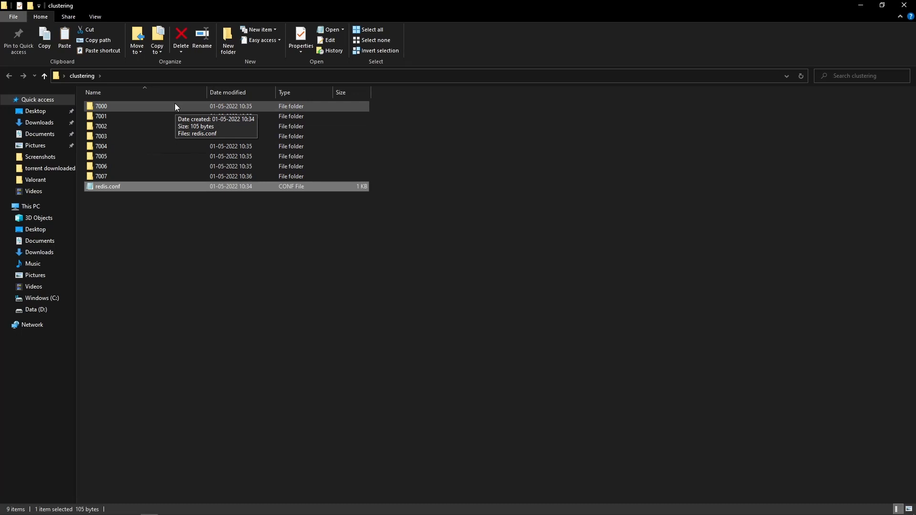
click(101, 106)
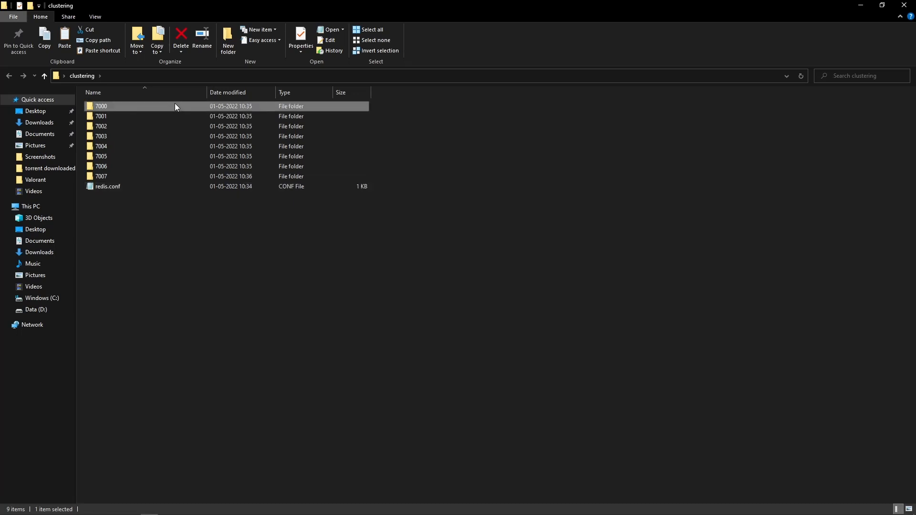
mouse_move(187, 109)
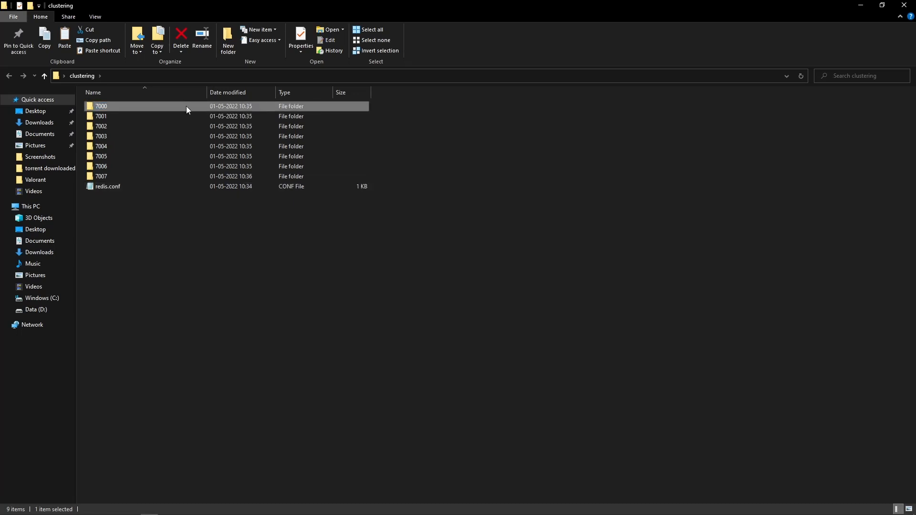
- Open redis.conf in folder 7001, check its port line, and close Notepad
double_click(100, 106)
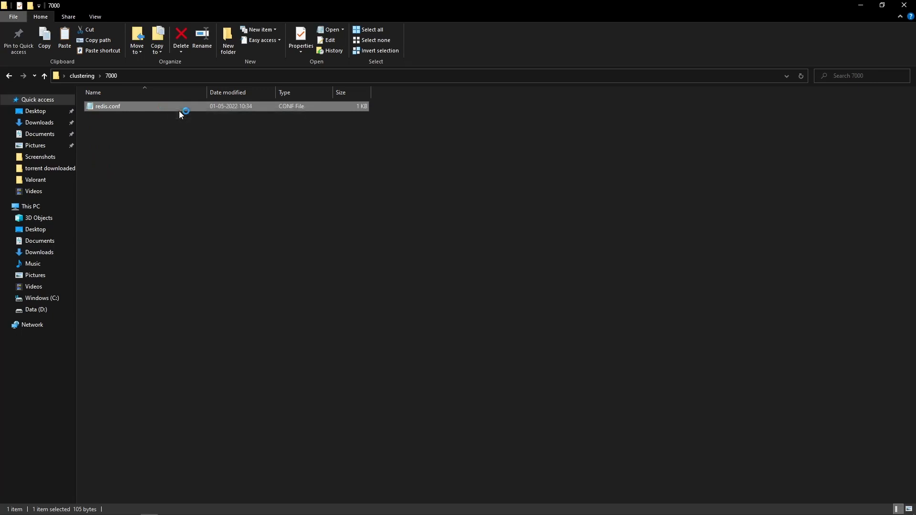
double_click(108, 106)
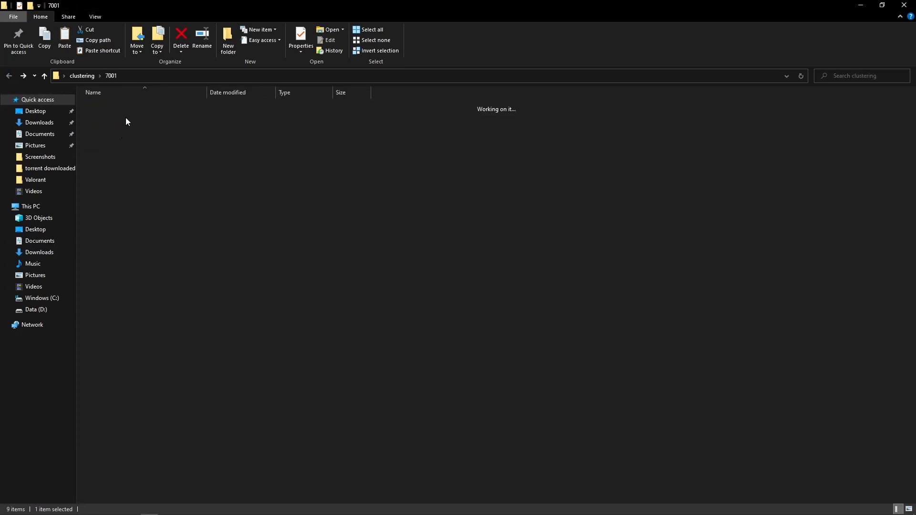
double_click(105, 107)
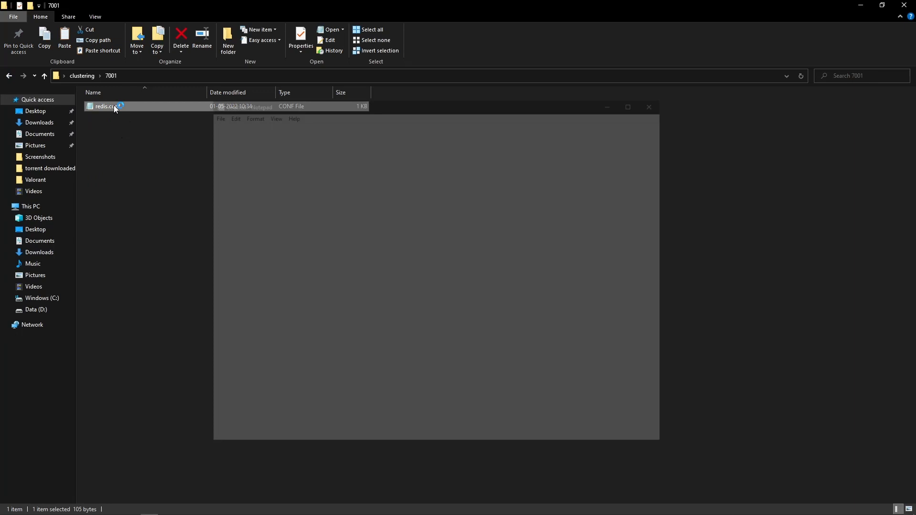
double_click(104, 107)
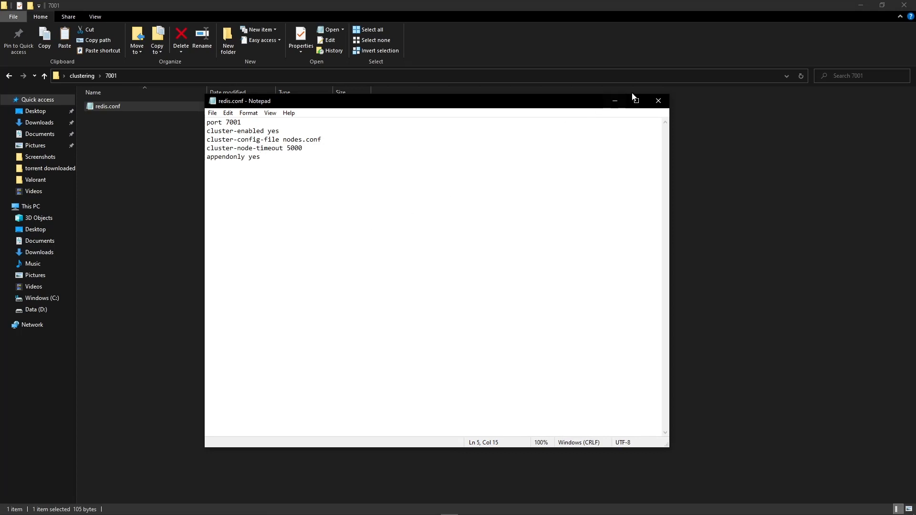
click(658, 101)
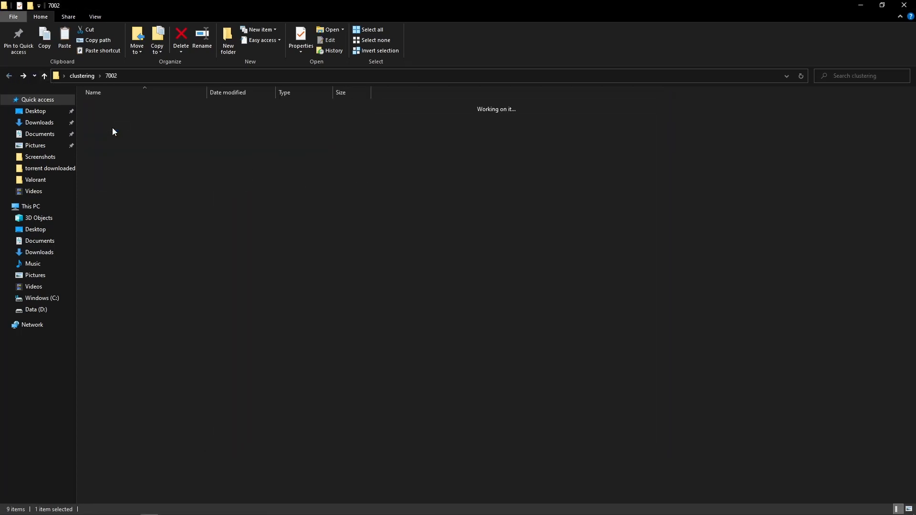
- Check the port lines in the redis.conf files of folders 7002 through 7004
double_click(107, 106)
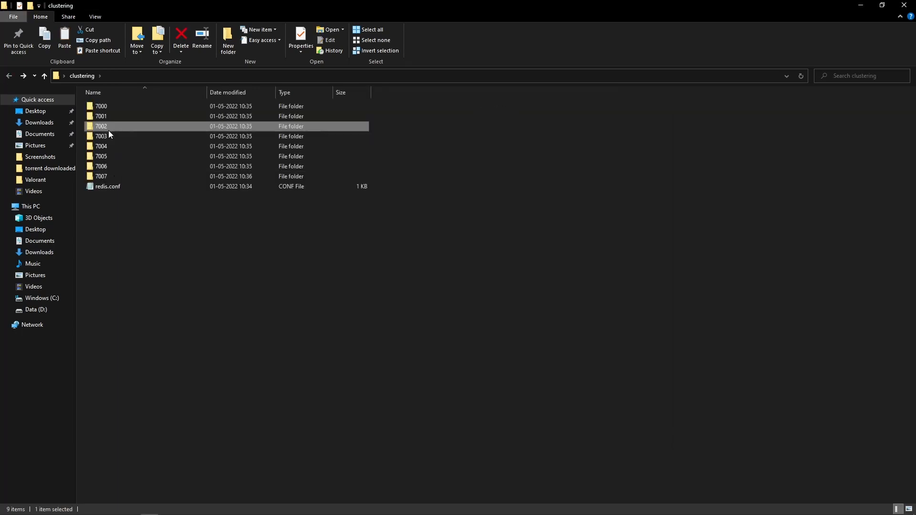
double_click(101, 136)
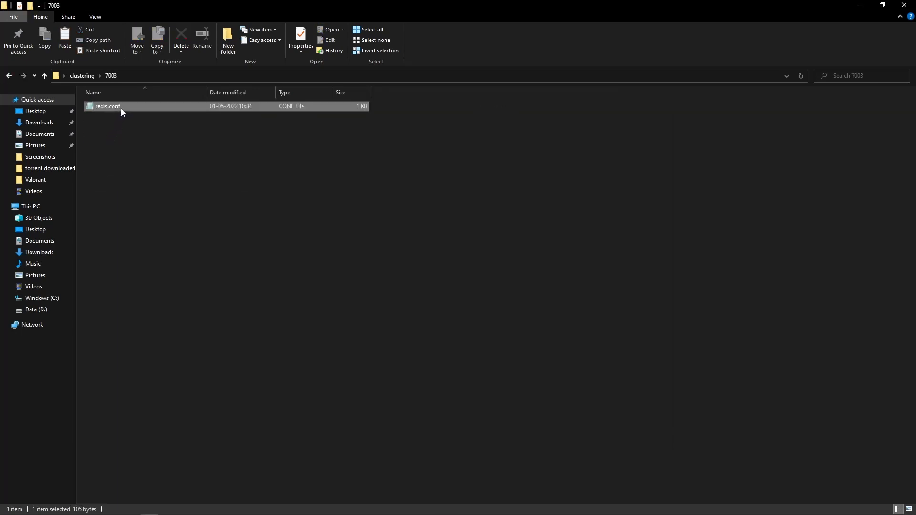
double_click(108, 106)
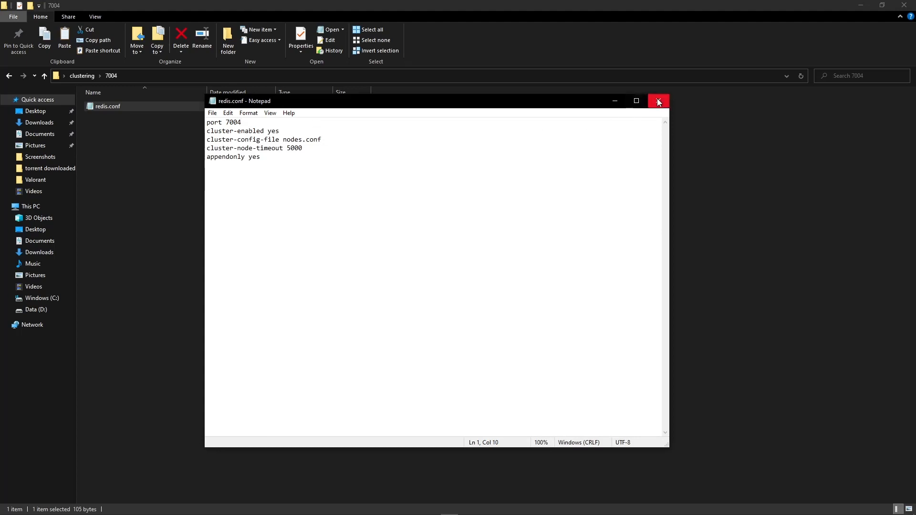
click(658, 101)
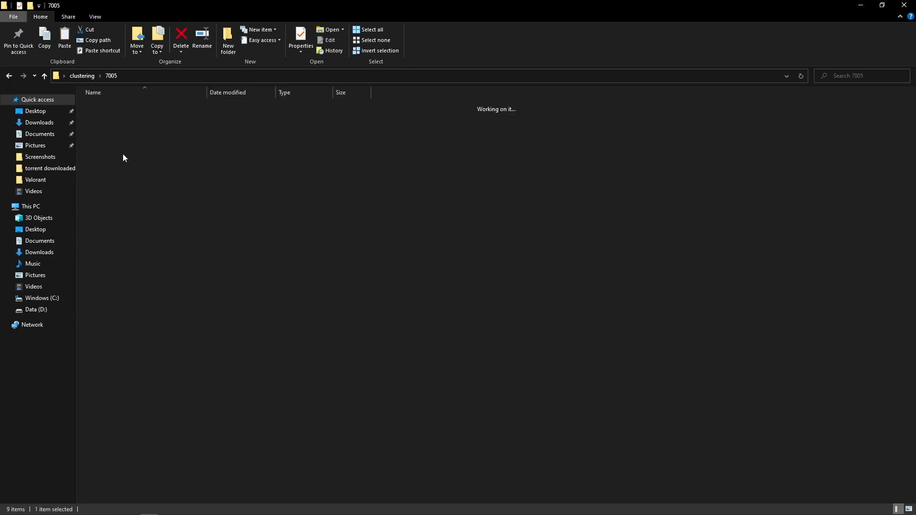
- Check redis.conf in folders 7005 and 7006, then return to clustering
double_click(108, 106)
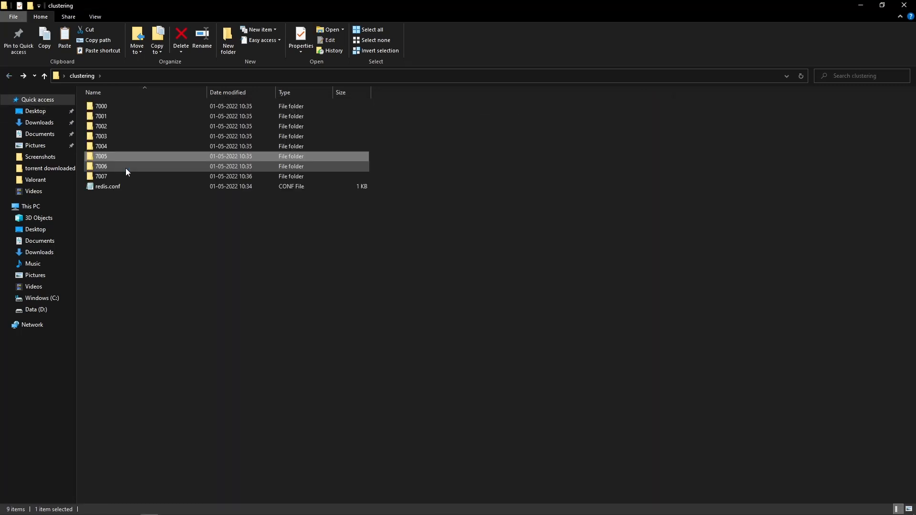
double_click(101, 167)
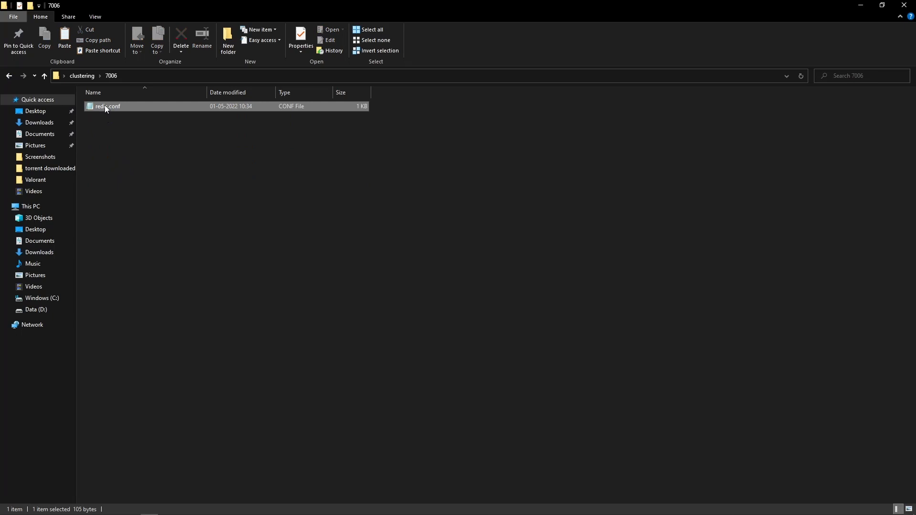
double_click(107, 106)
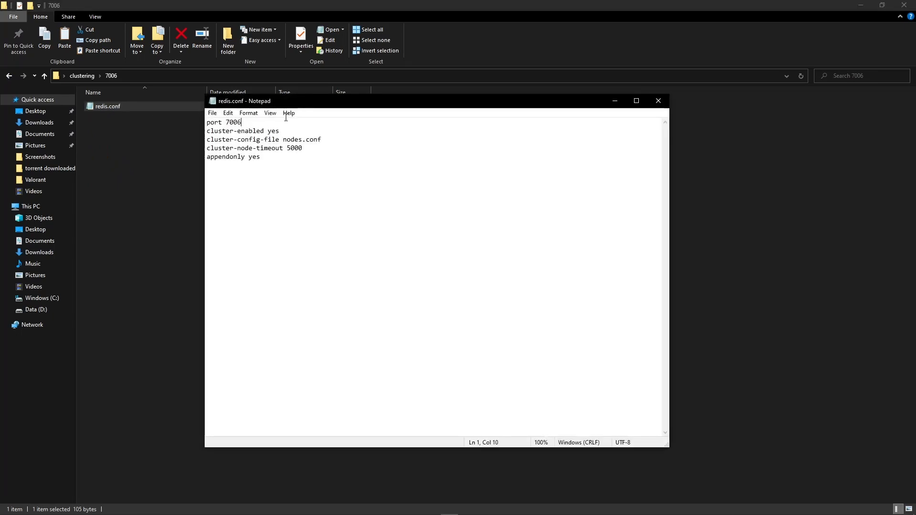
click(658, 101)
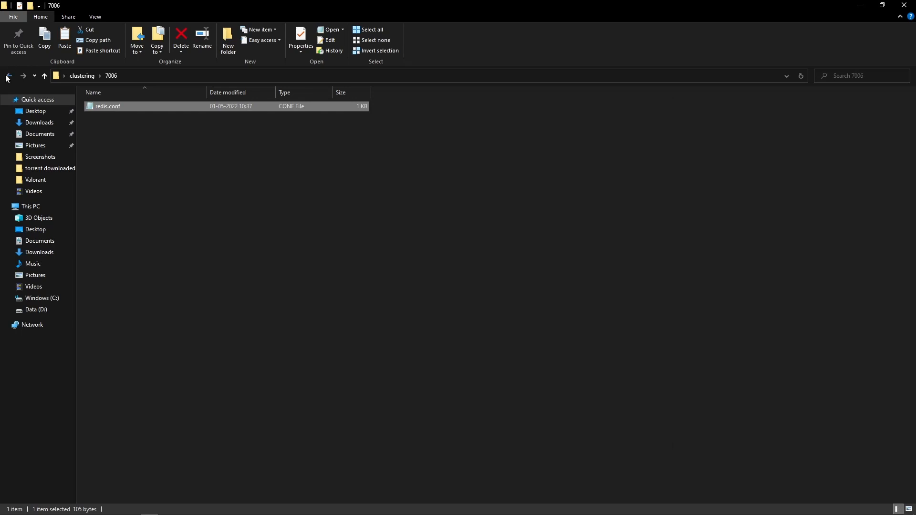
click(8, 76)
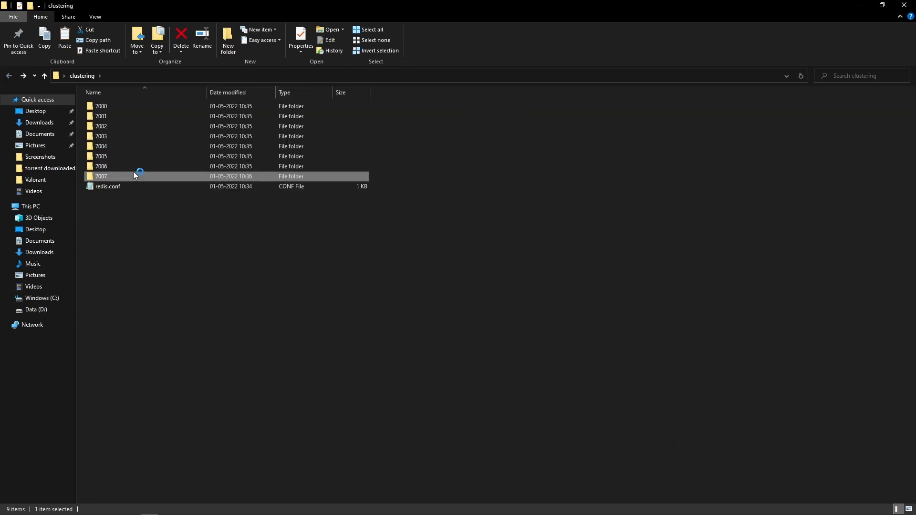
- Check folder 7007's redis.conf, return to clustering, and select folder 7000
double_click(101, 176)
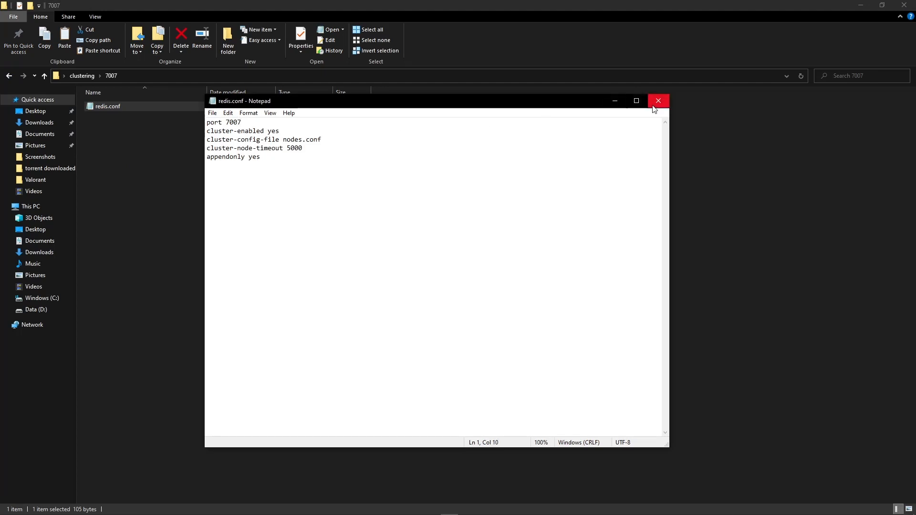
click(658, 100)
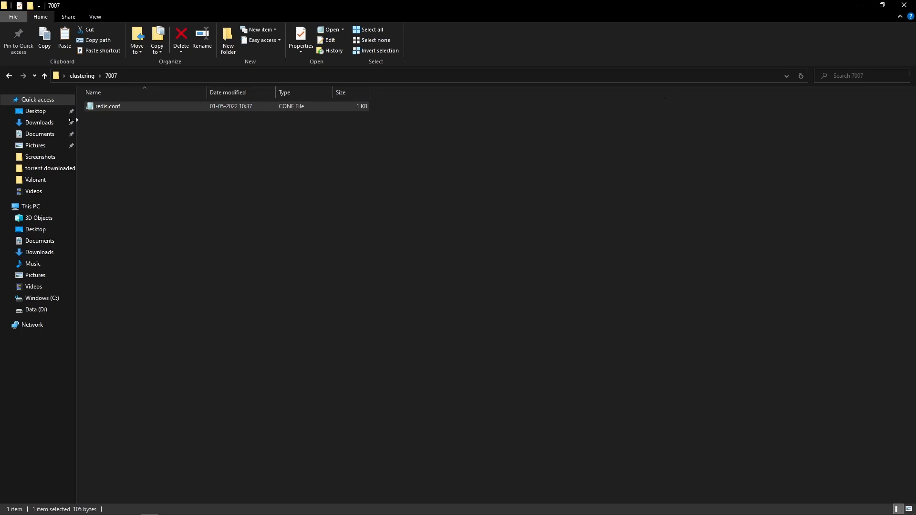
click(44, 76)
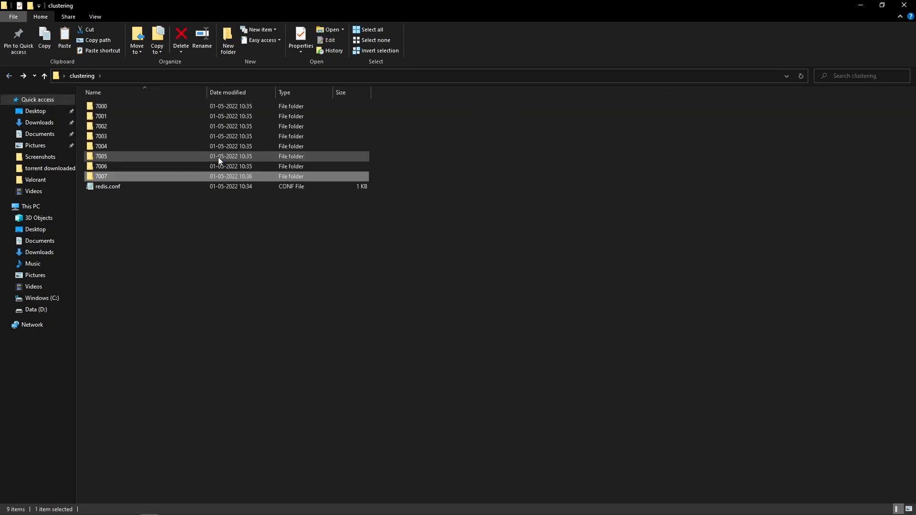
click(101, 106)
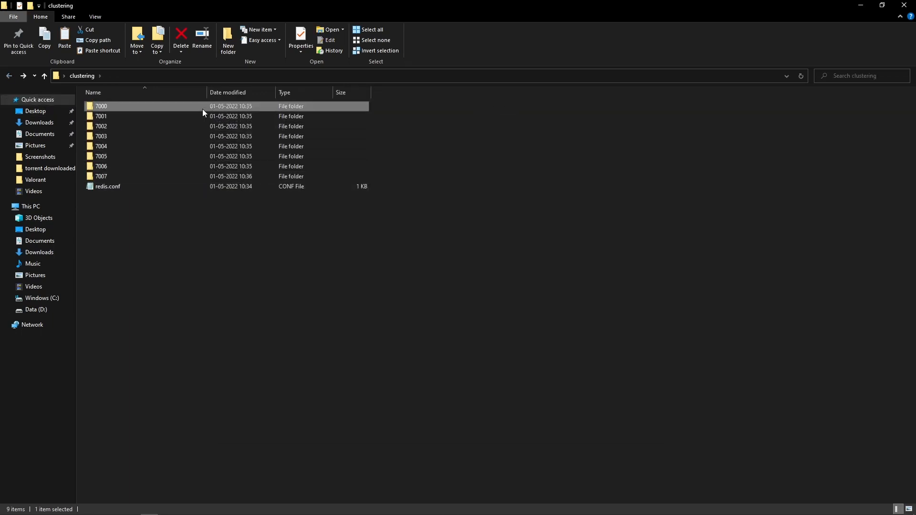
- Open a command prompt in folder 7000 and run 'redis-server ./redis.conf'
double_click(101, 106)
text(cmd)
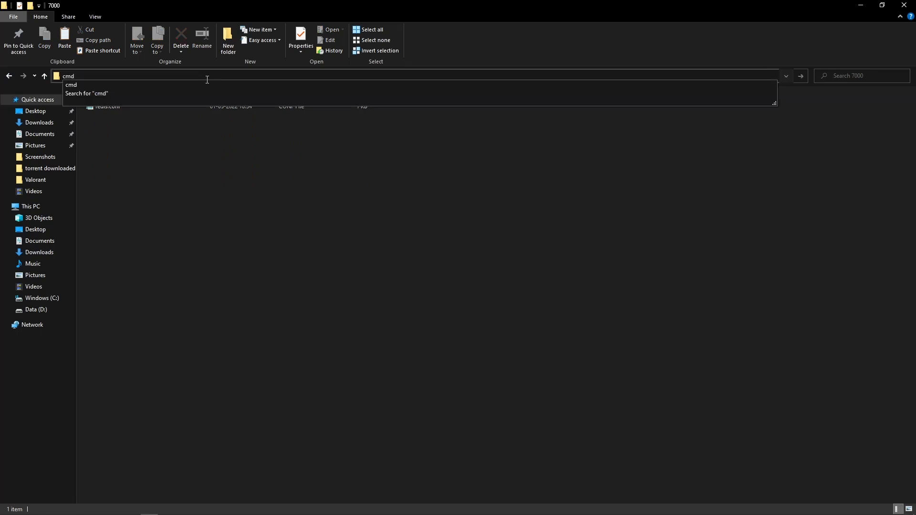
key(enter)
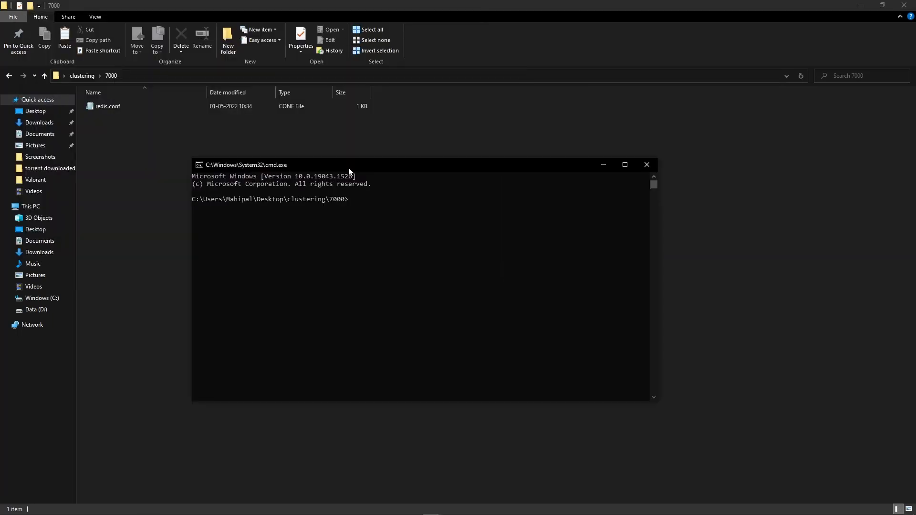
text(redis)
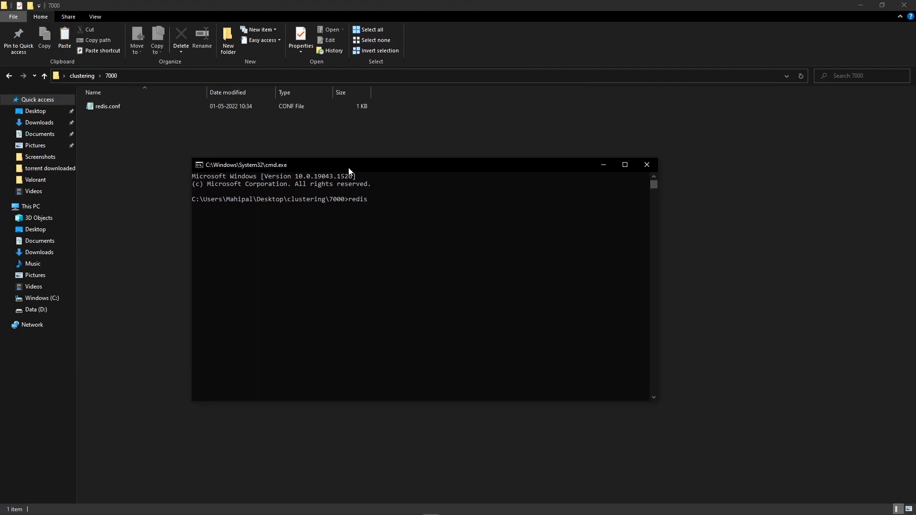
text(-server)
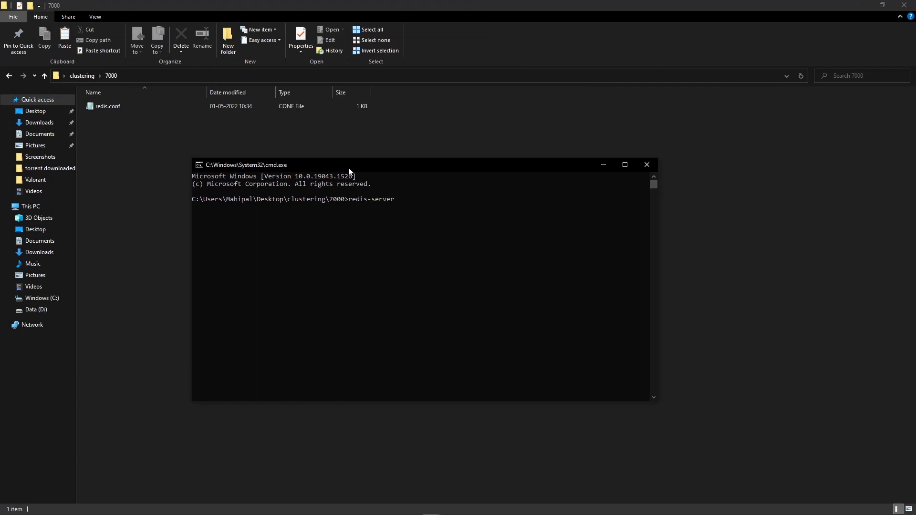
text(./)
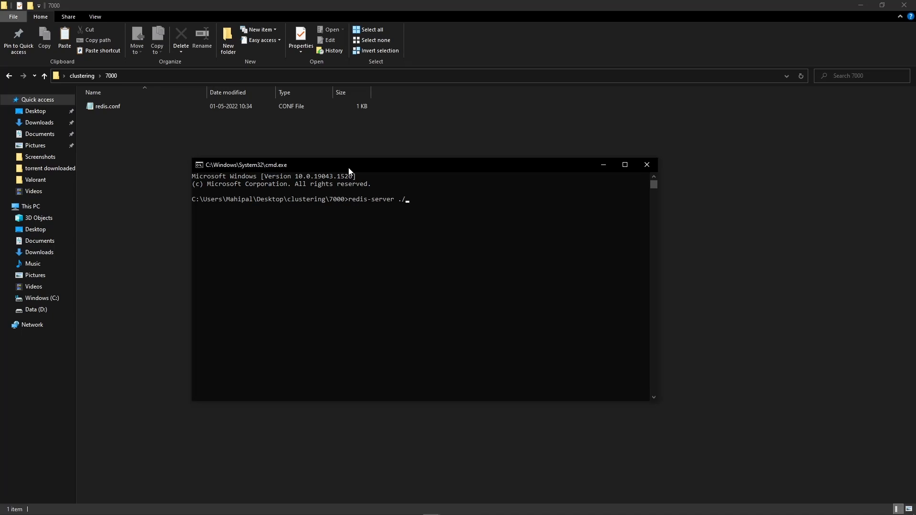
text(redis.conf)
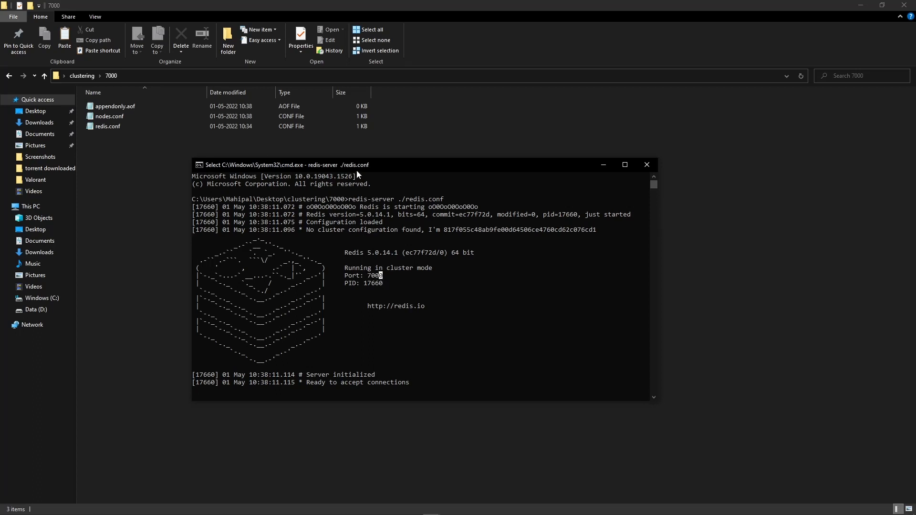
mouse_move(603, 165)
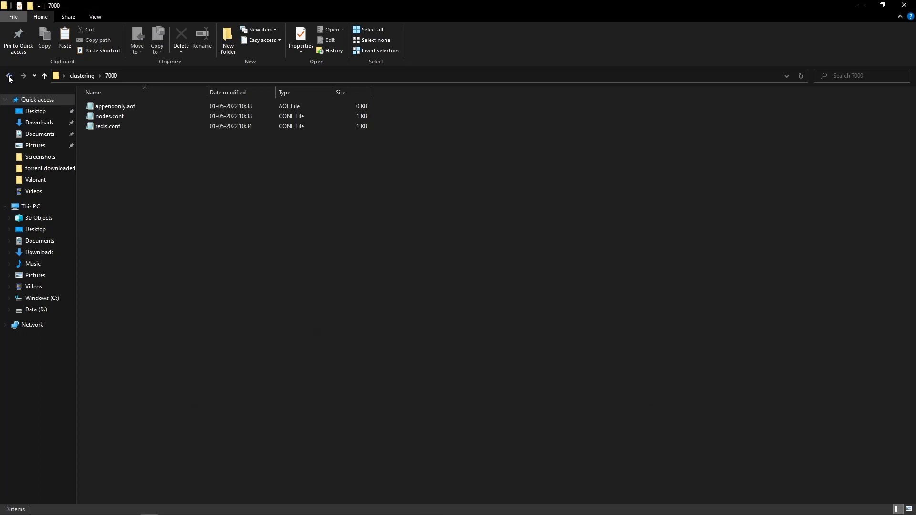
- Launch redis-server with redis.conf from a command prompt in folder 7001
click(9, 76)
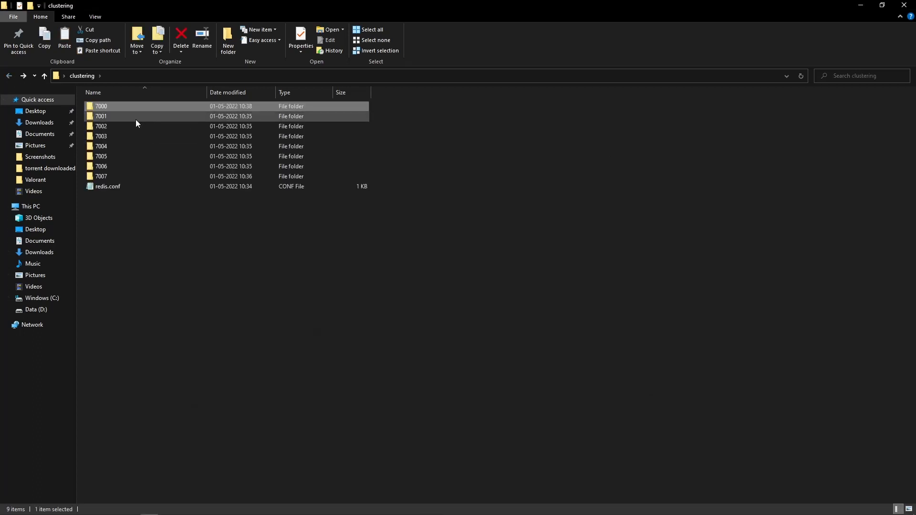
mouse_move(102, 107)
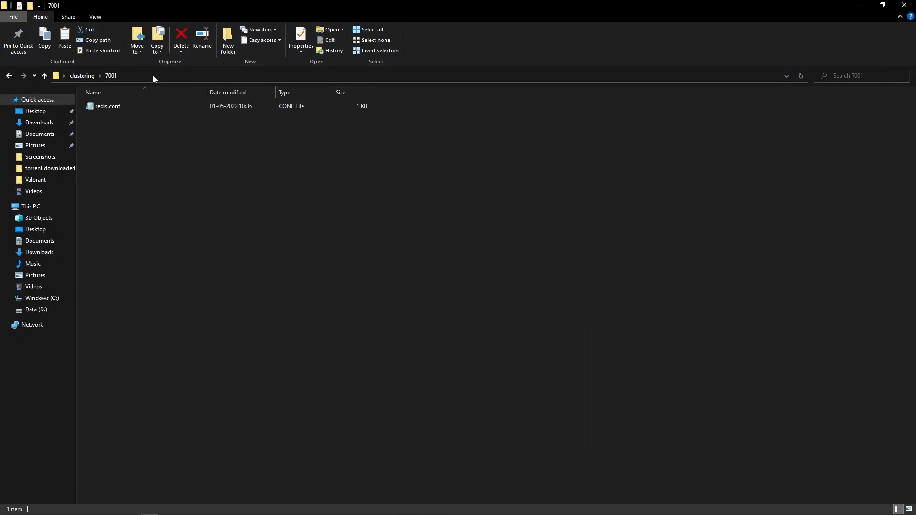
text(cmd)
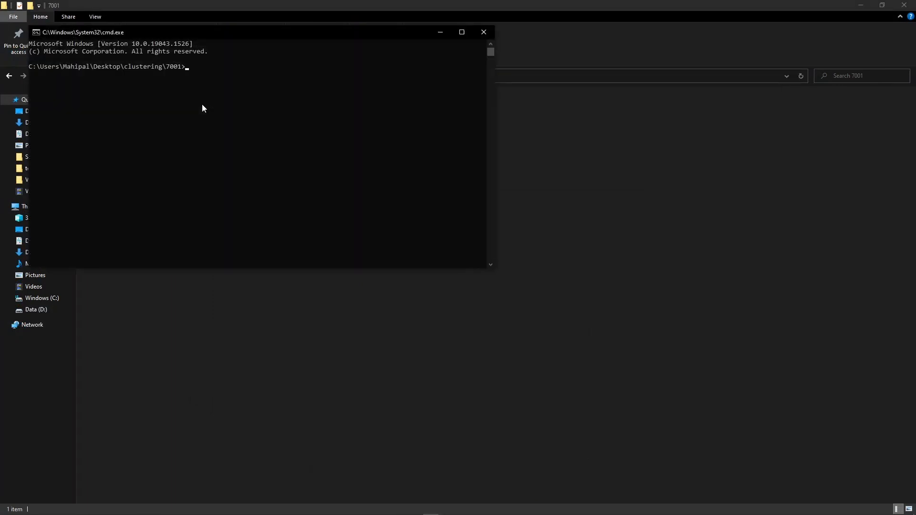
mouse_move(228, 97)
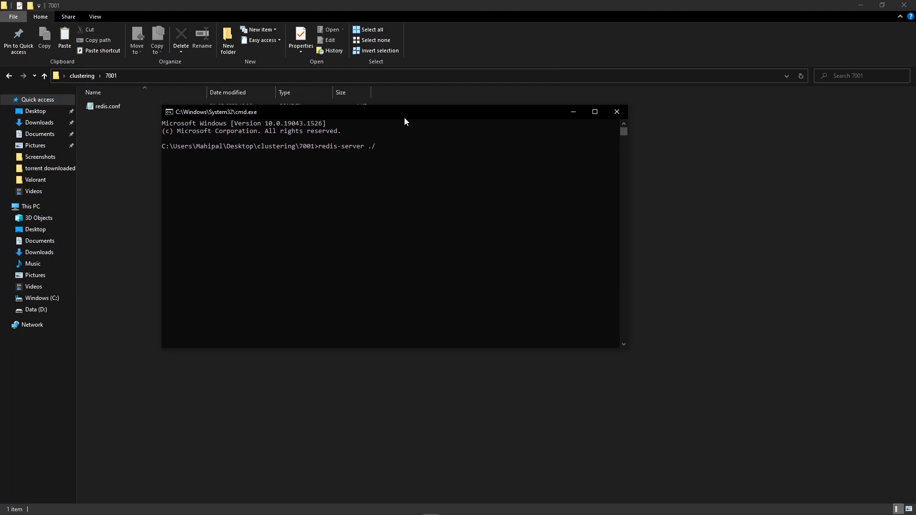
text(redi)
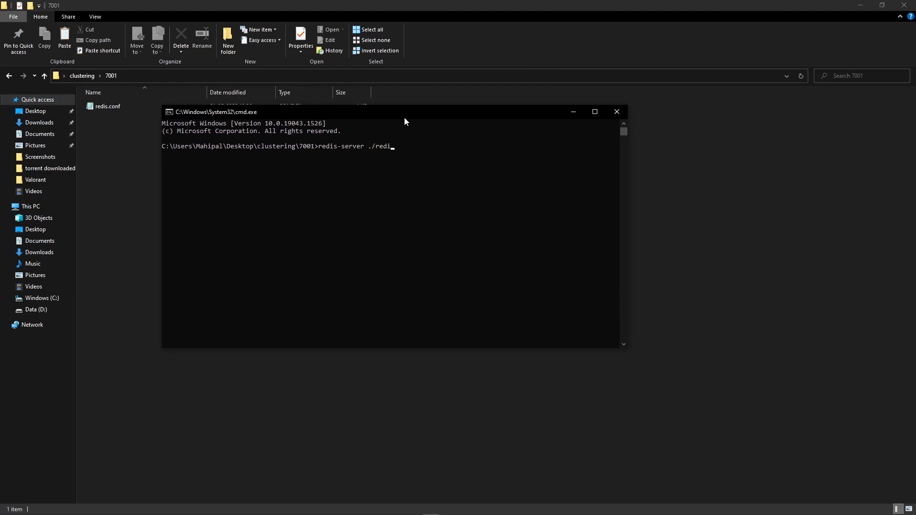
text(s.comf)
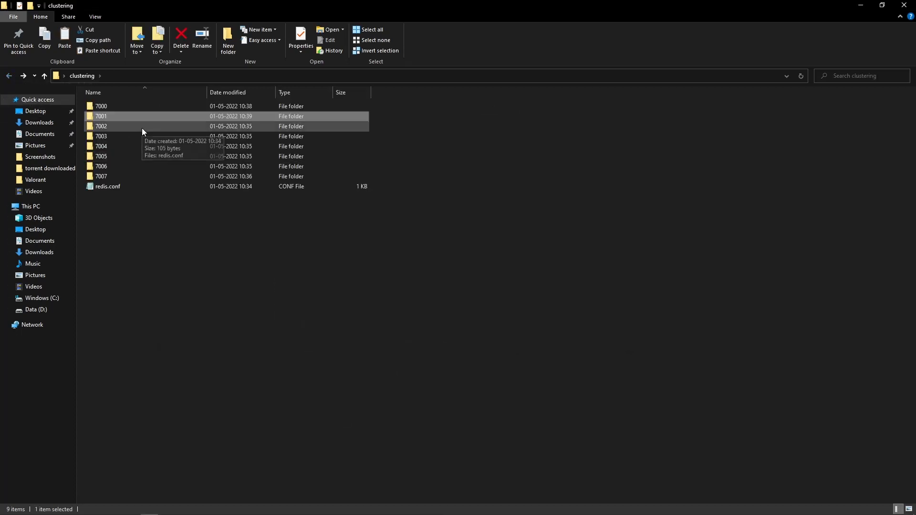
- Open folder 7002 in a command prompt and run redis-server ./redis.conf
click(102, 126)
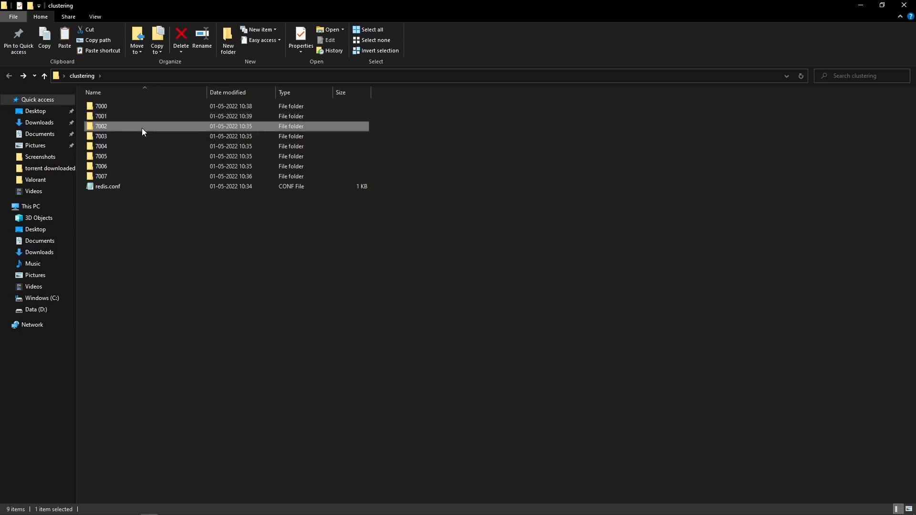
double_click(101, 126)
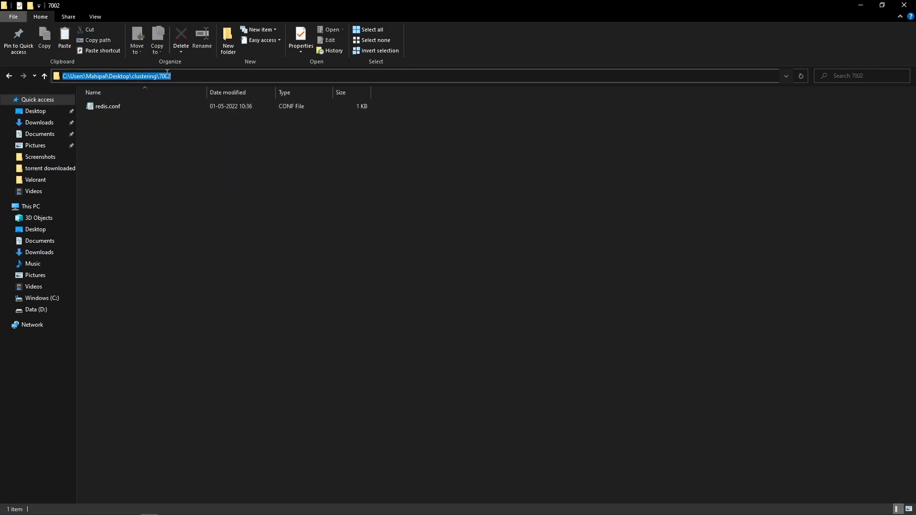
text(cmd)
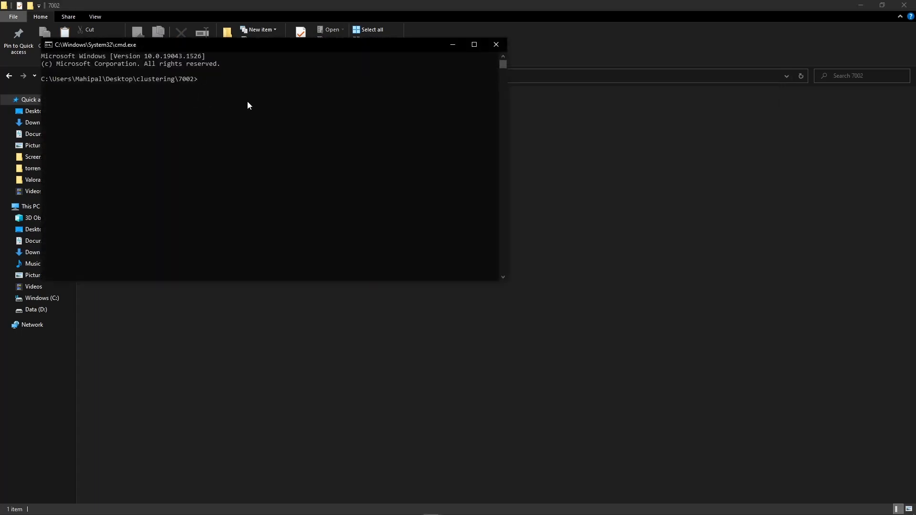
text(redis)
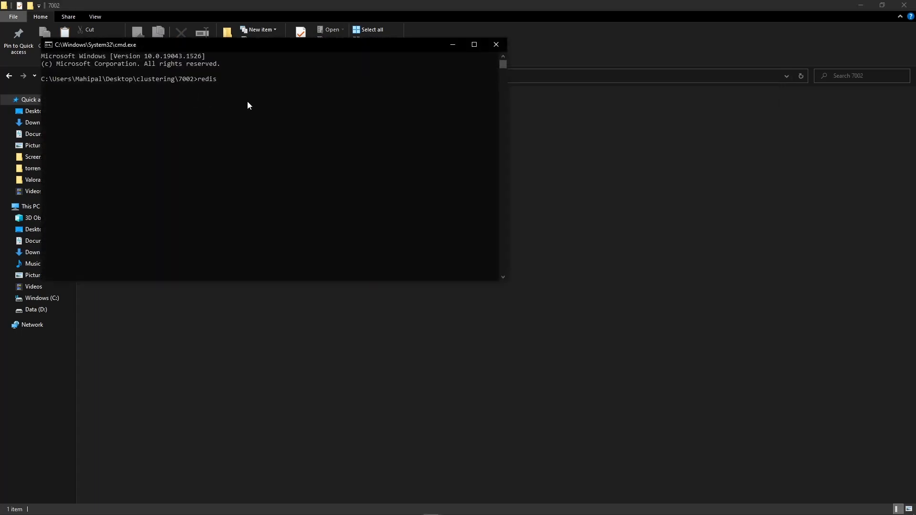
text(-server)
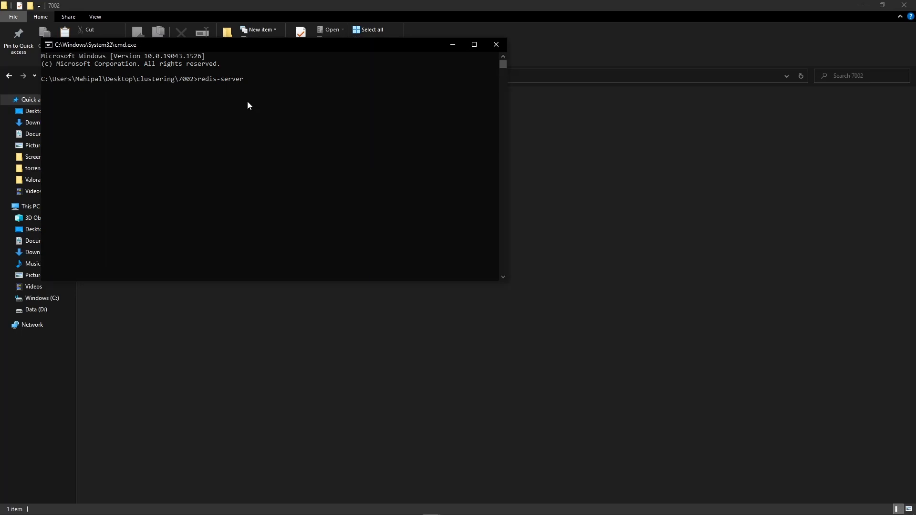
text(./)
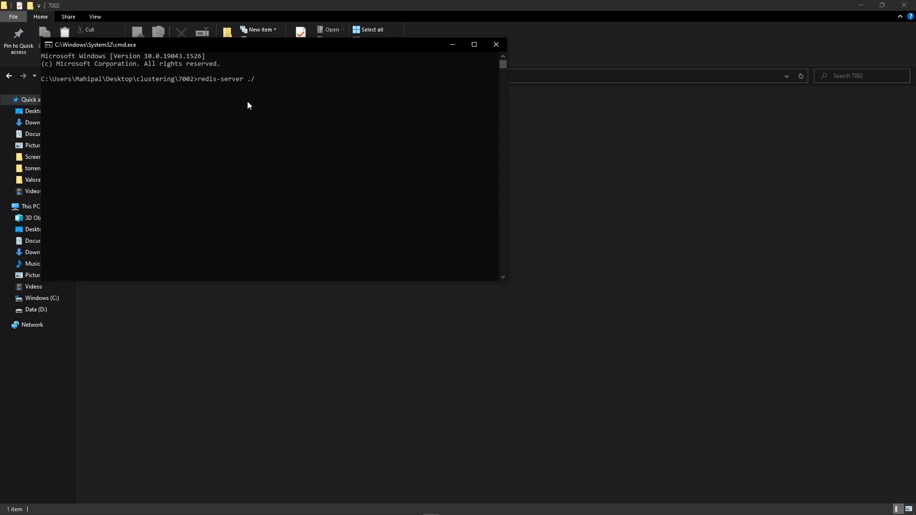
text(redis)
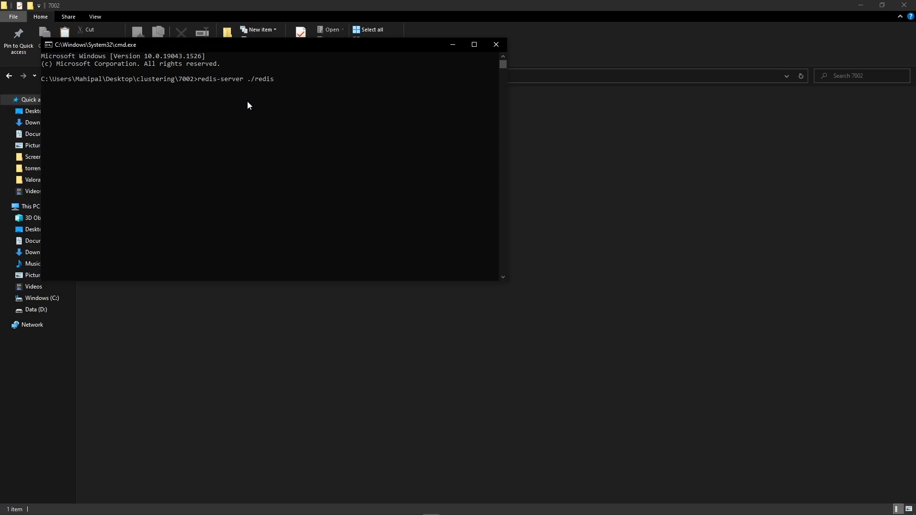
text(.conf)
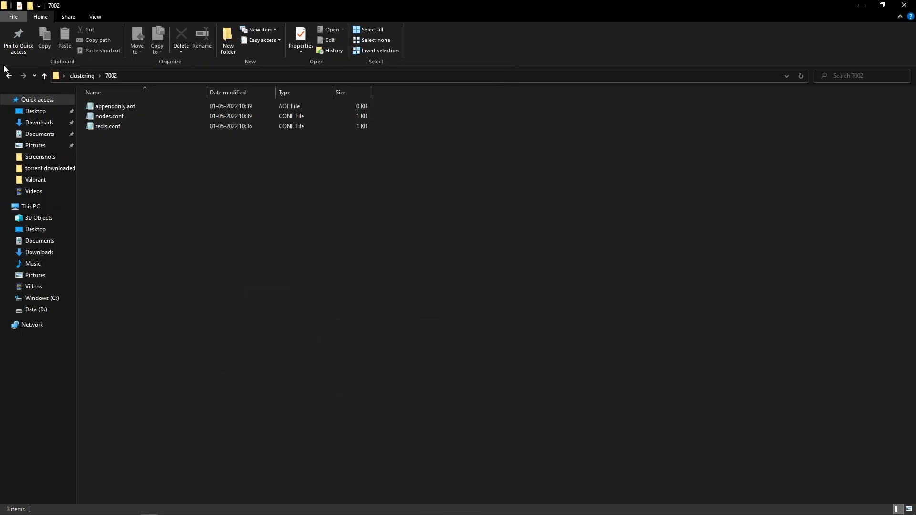
- Start cluster-mode redis-server ./redis.conf instances from folders 7003, 7004 and 7005
click(44, 75)
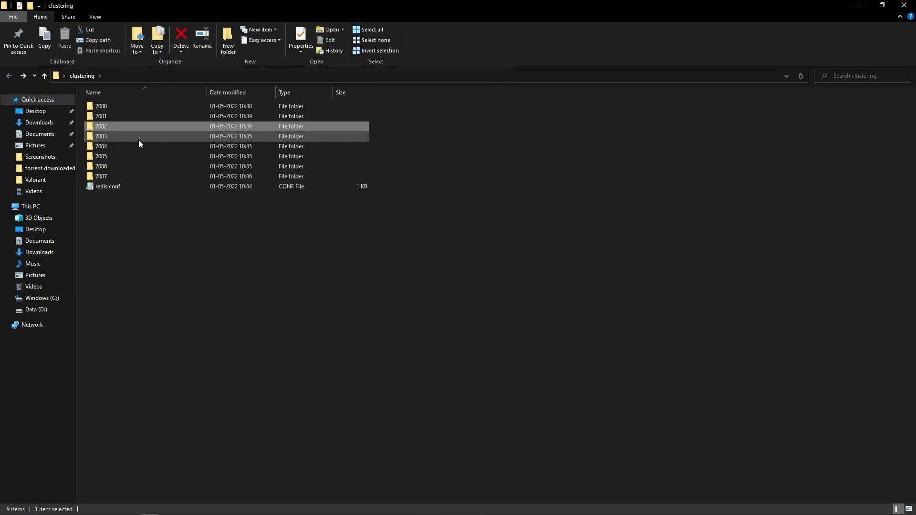
double_click(102, 136)
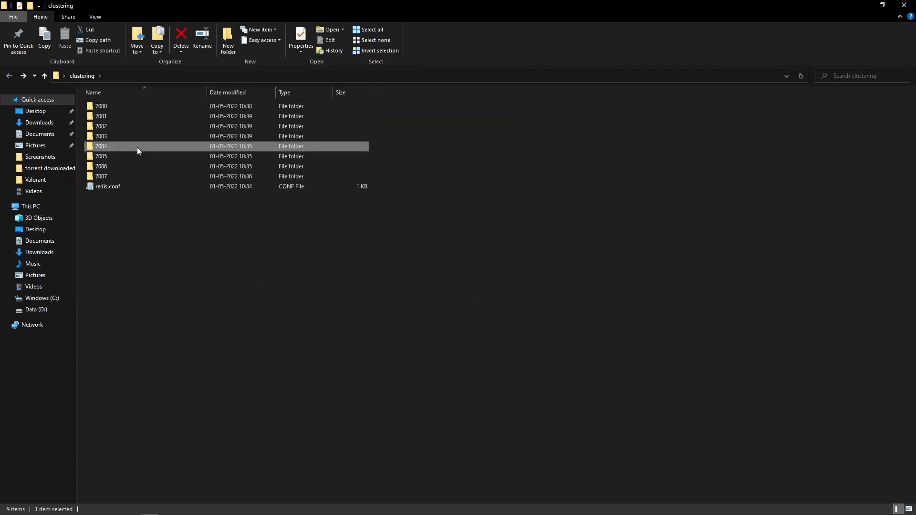
double_click(101, 146)
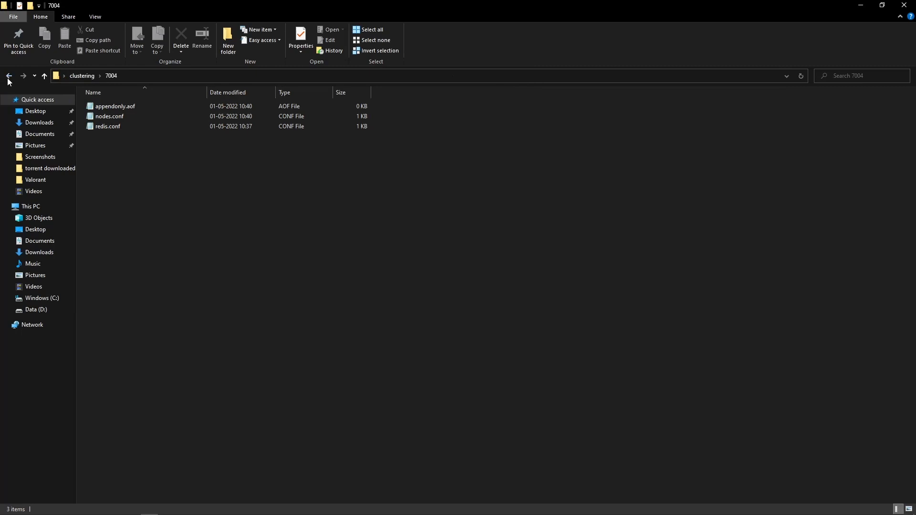
click(8, 76)
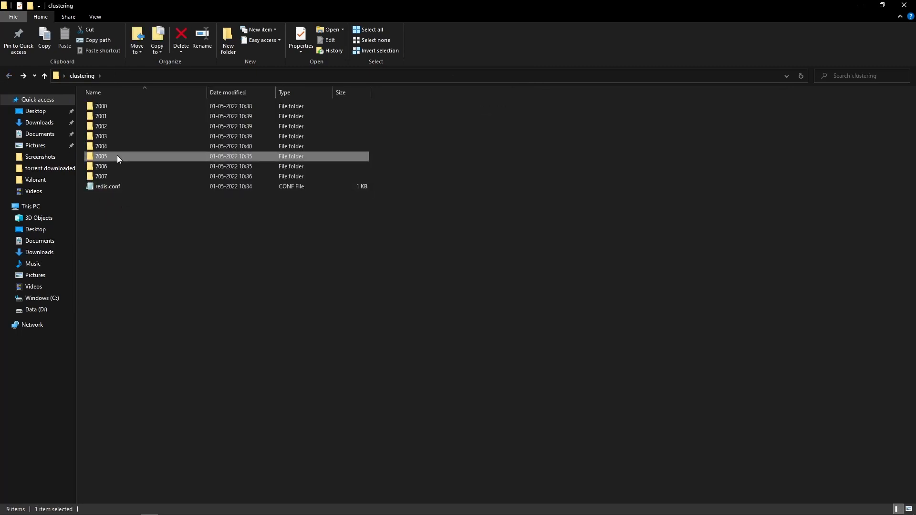
double_click(101, 156)
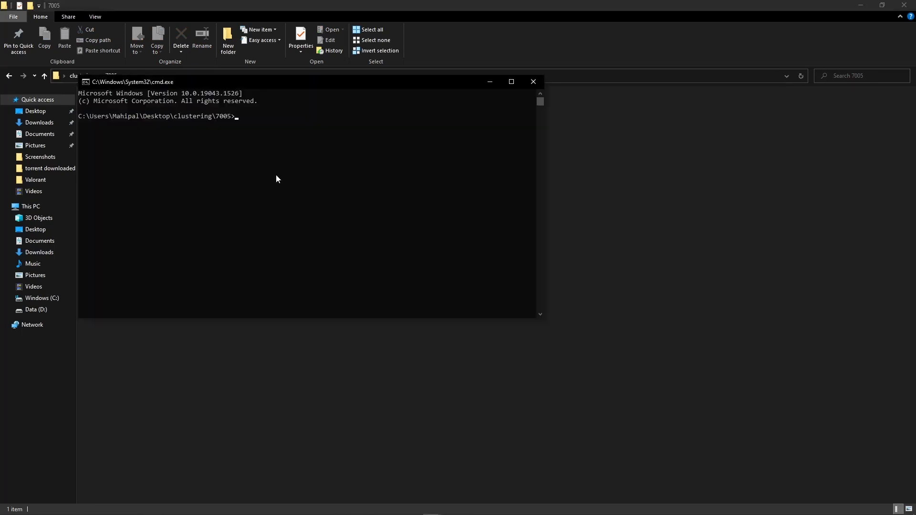
text(redis-server ./redis.conf)
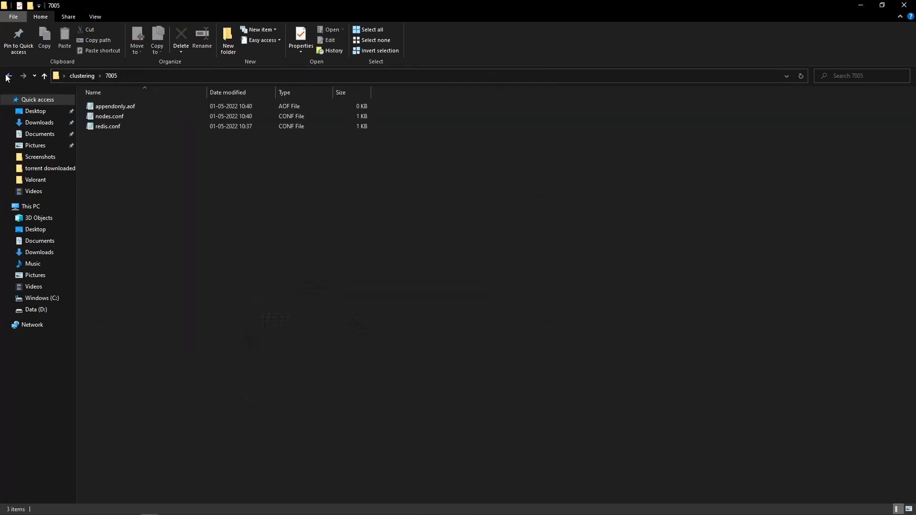
- Start redis-server ./redis.conf instances from folders 7006 and 7007
click(8, 76)
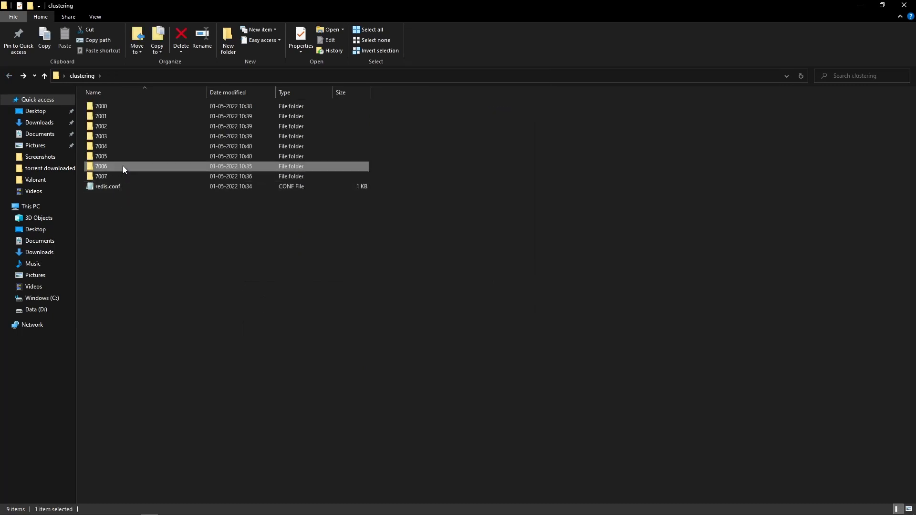
double_click(101, 166)
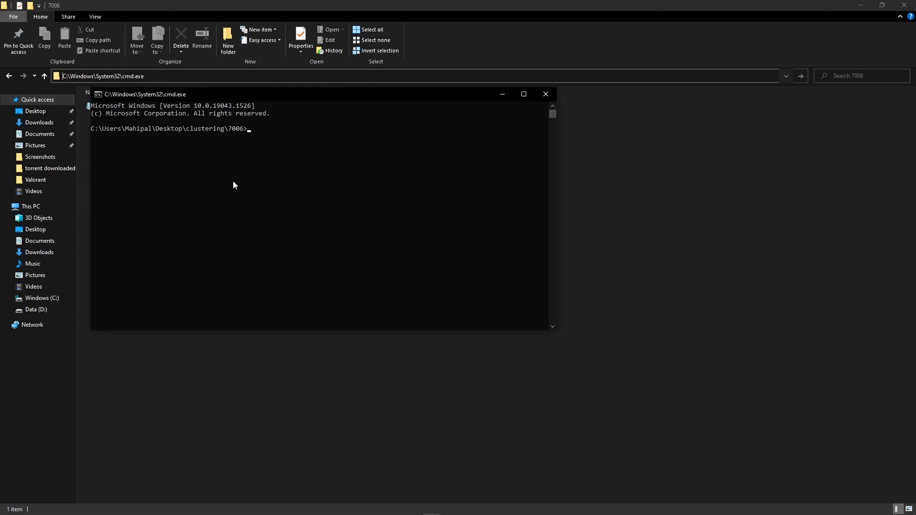
text(redis-server ./redis.conf)
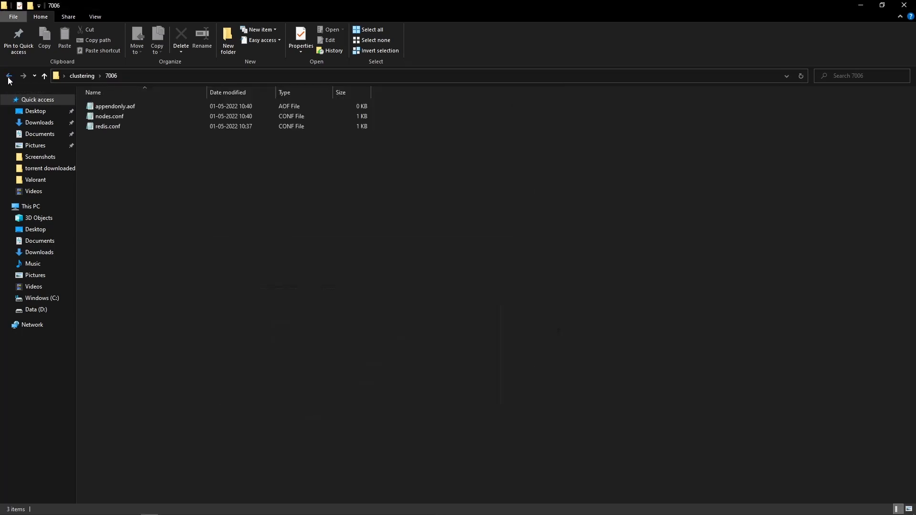
click(8, 75)
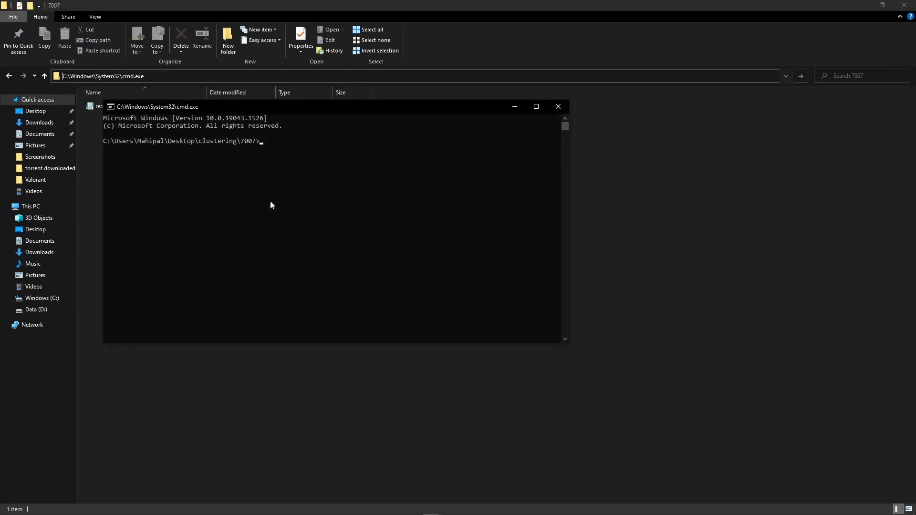
text(redis-server ./redis.conf)
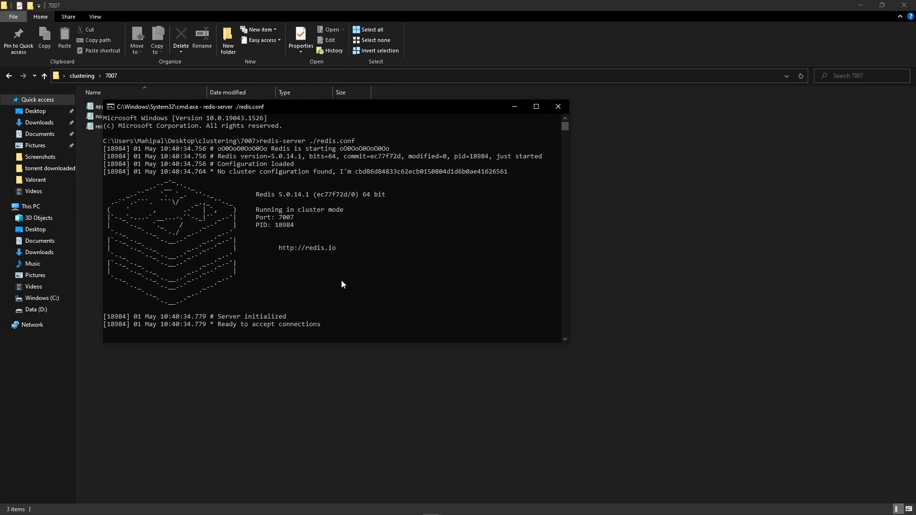
- Return to the clustering folder and bring the port 7000 redis-server window forward
click(8, 76)
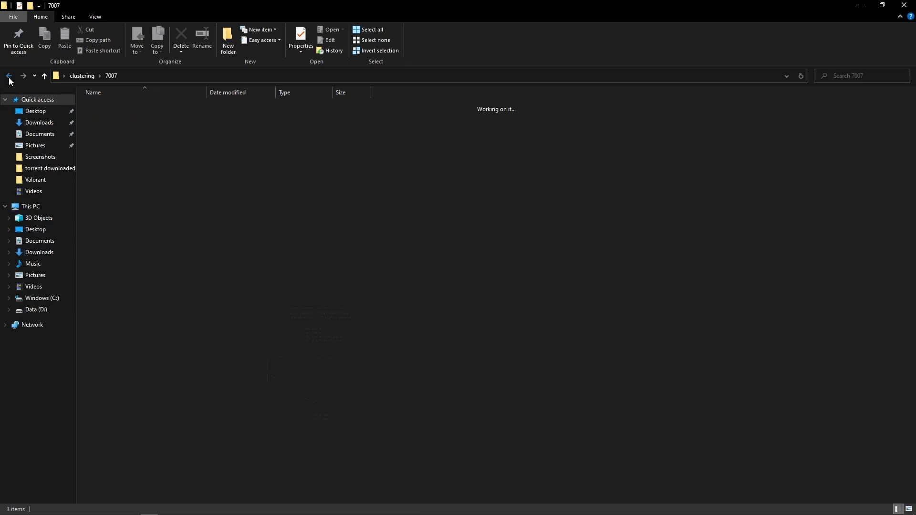
click(9, 76)
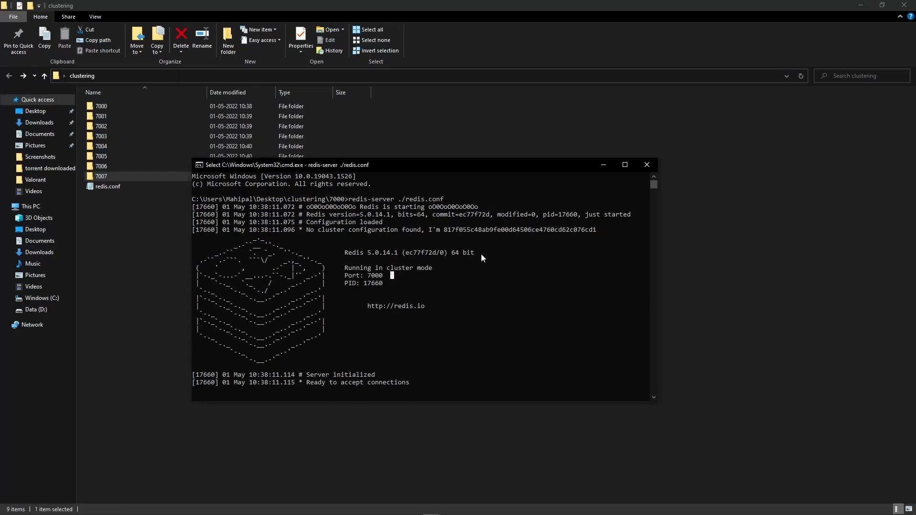
mouse_move(604, 180)
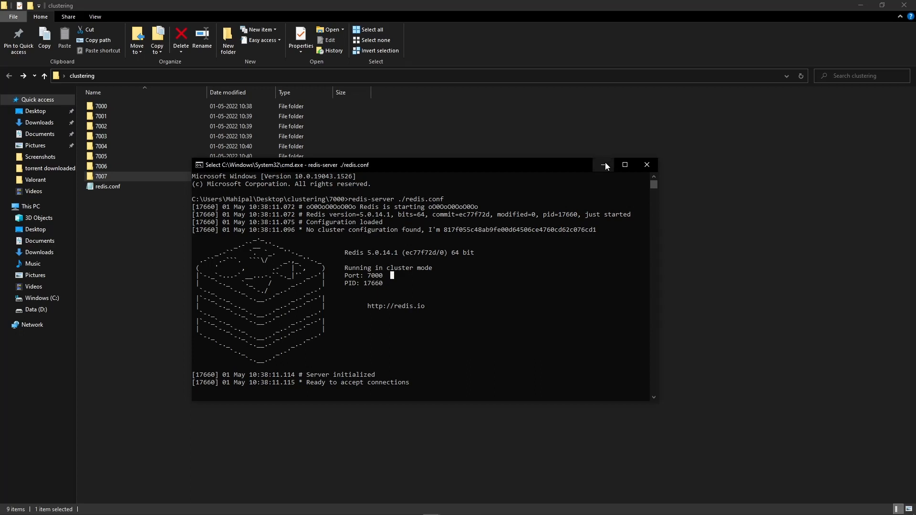
mouse_move(606, 165)
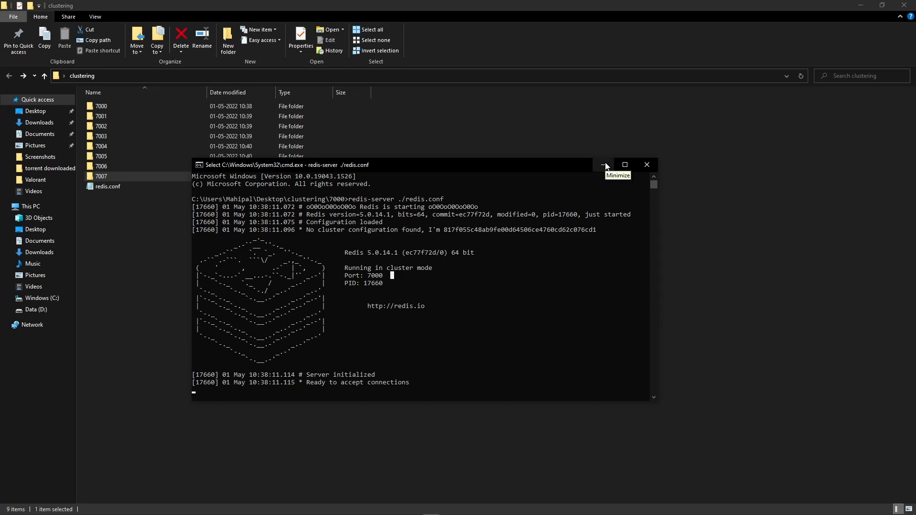
mouse_move(441, 291)
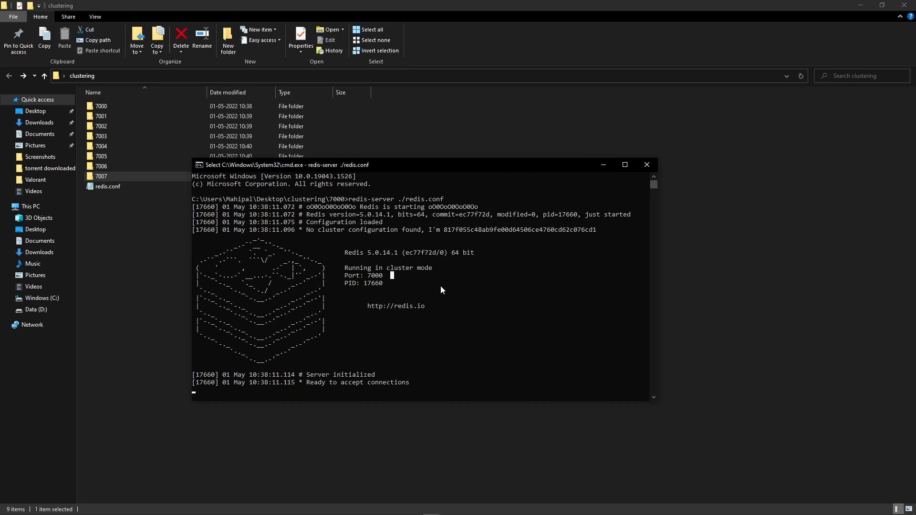
mouse_move(398, 255)
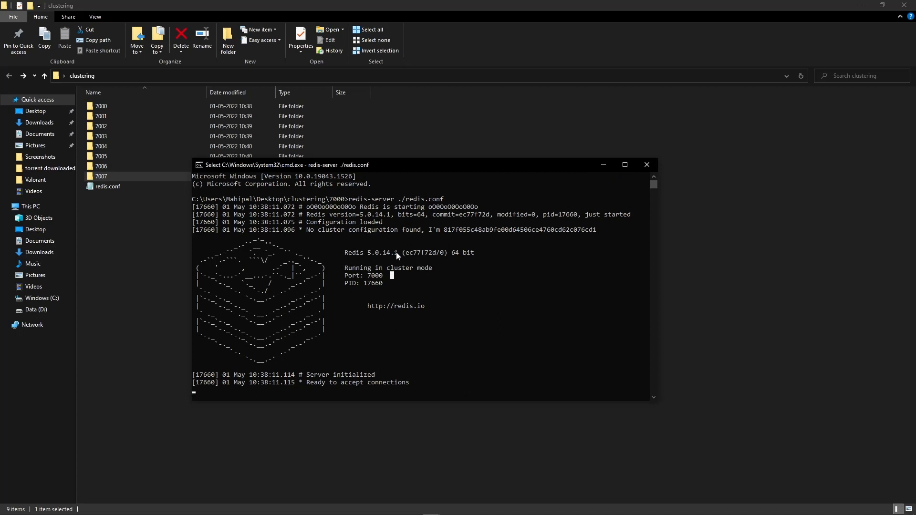
mouse_move(362, 250)
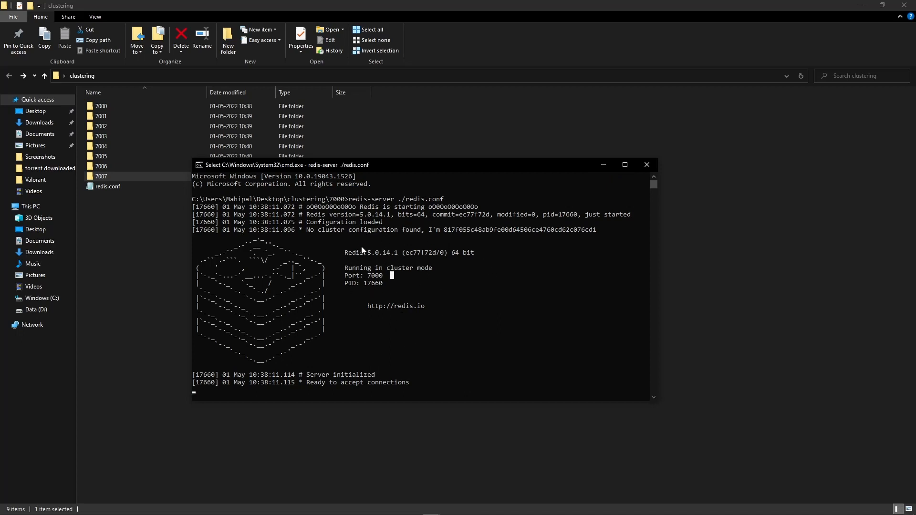
mouse_move(412, 281)
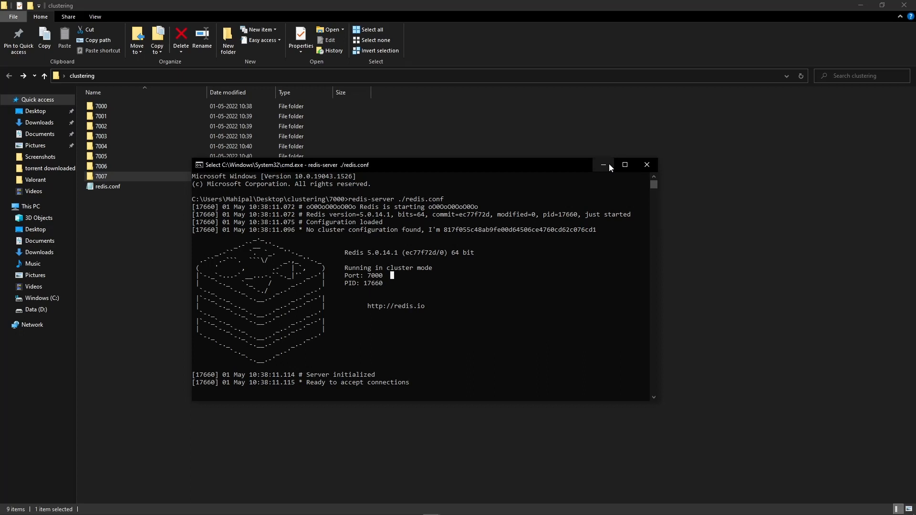
mouse_move(603, 165)
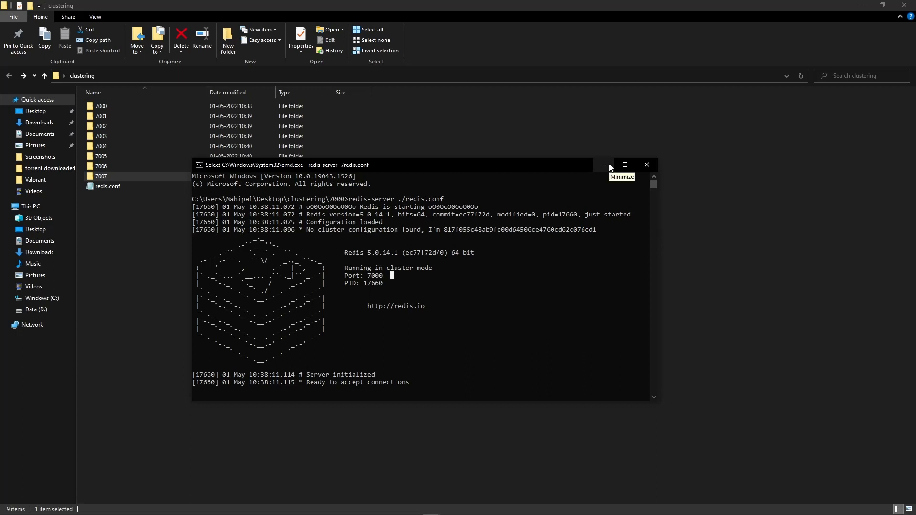
mouse_move(610, 168)
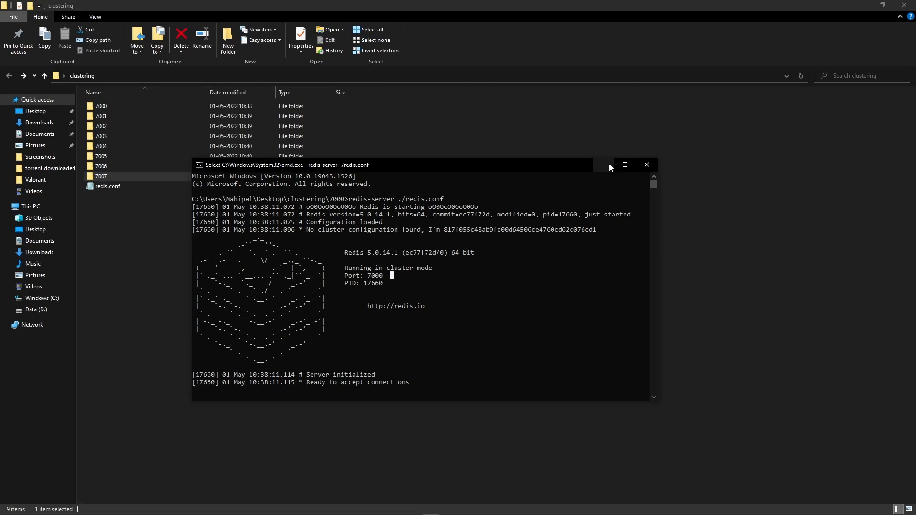